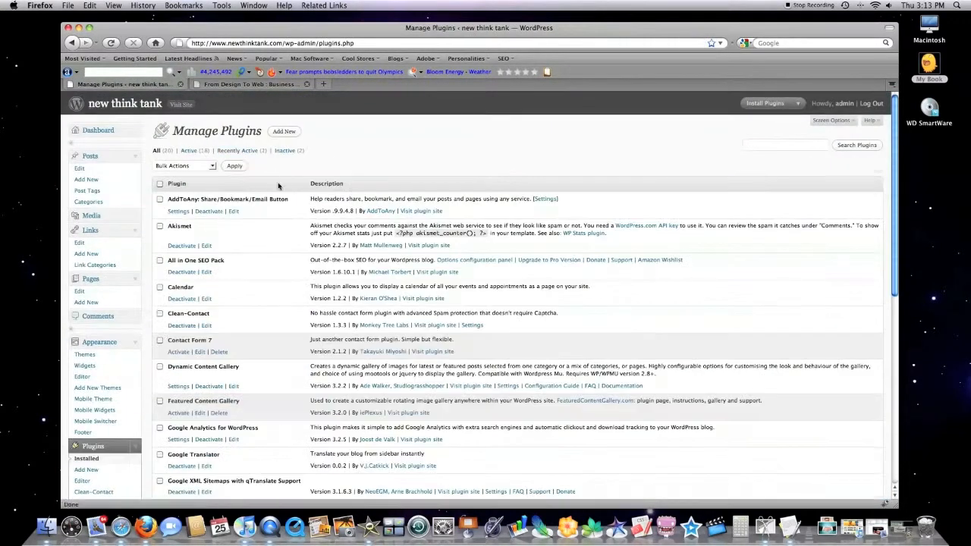
Open the Dynamic Content Gallery settings page from the plugins list.
scroll("down", 3)
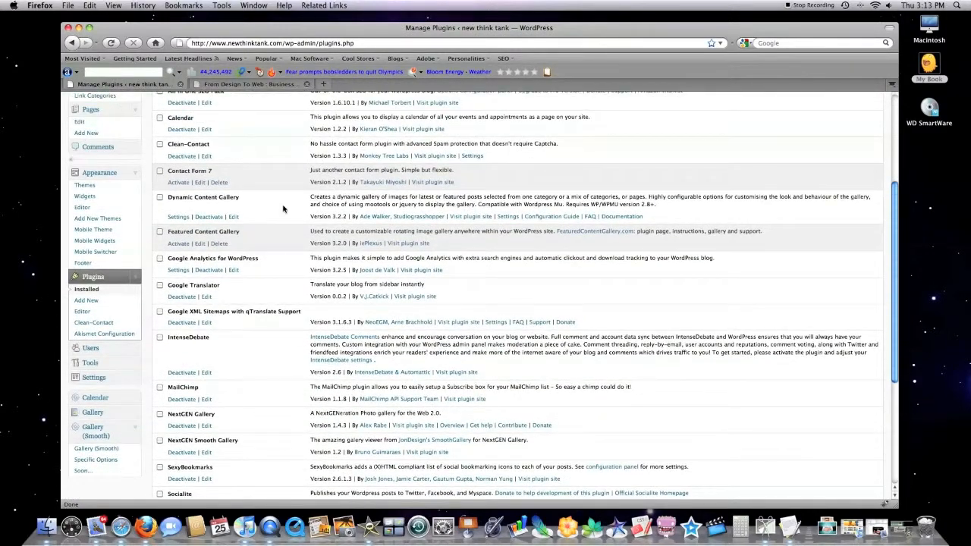
mouse_move(282, 212)
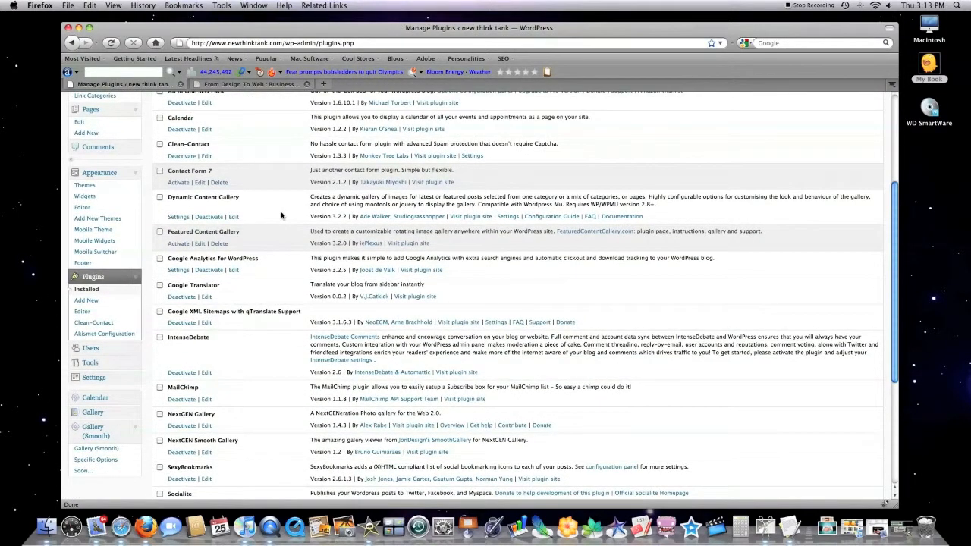
scroll("down", 3)
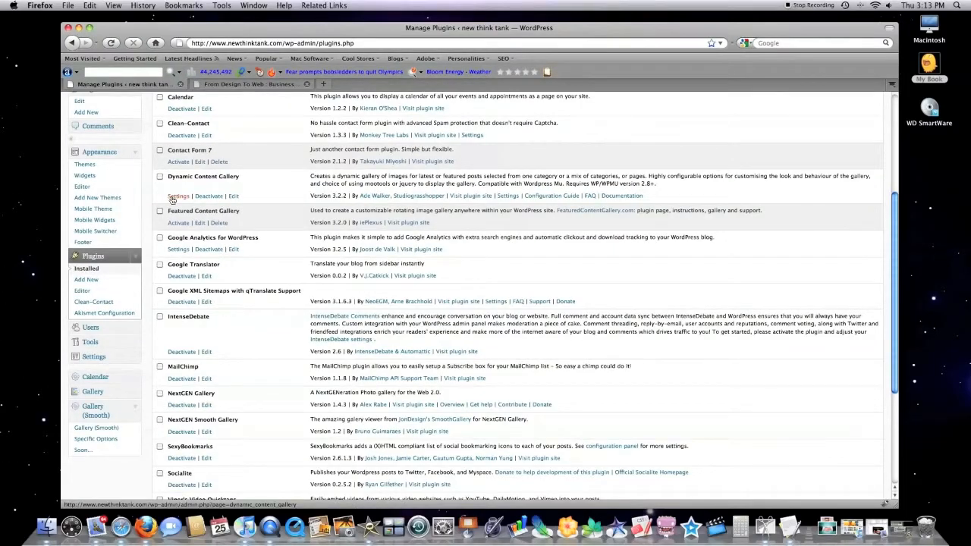
left_click(178, 196)
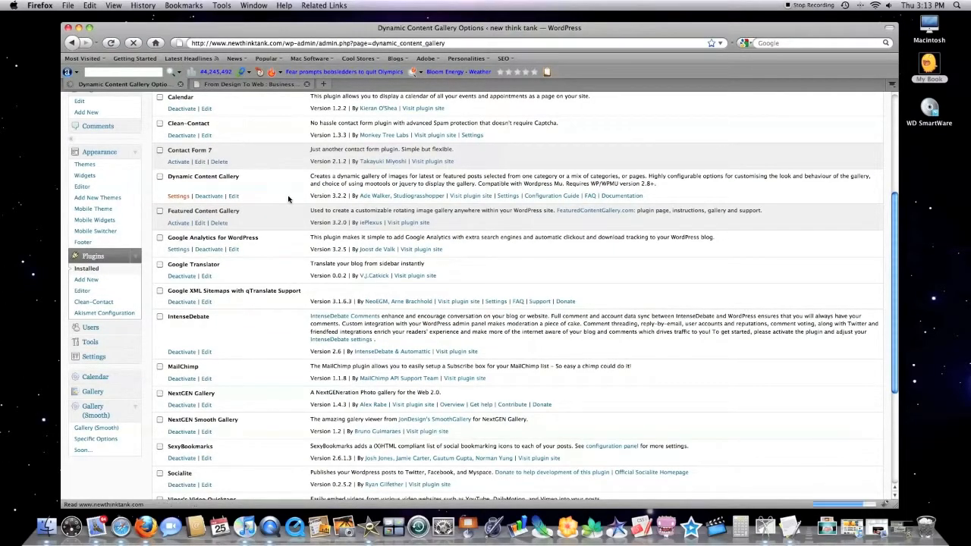
left_click(178, 196)
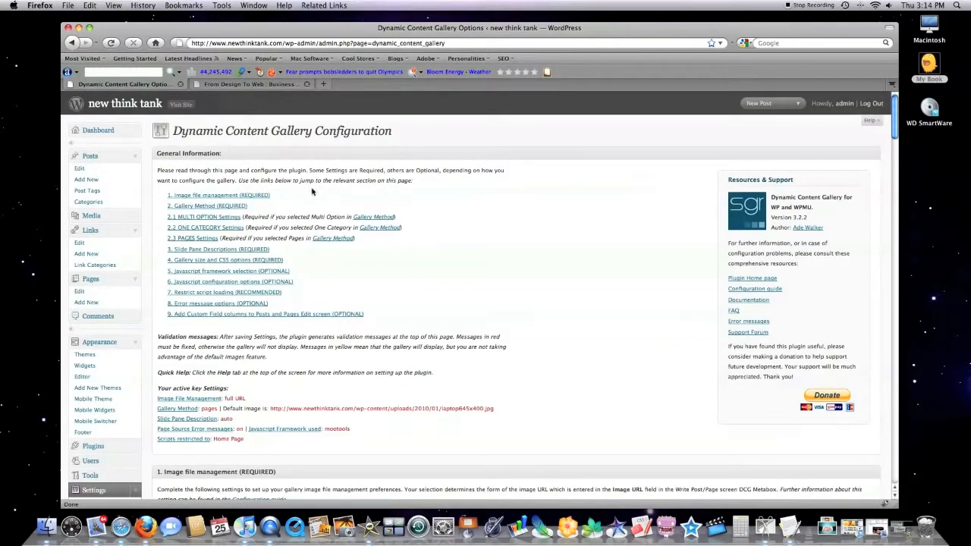
scroll("down", 3)
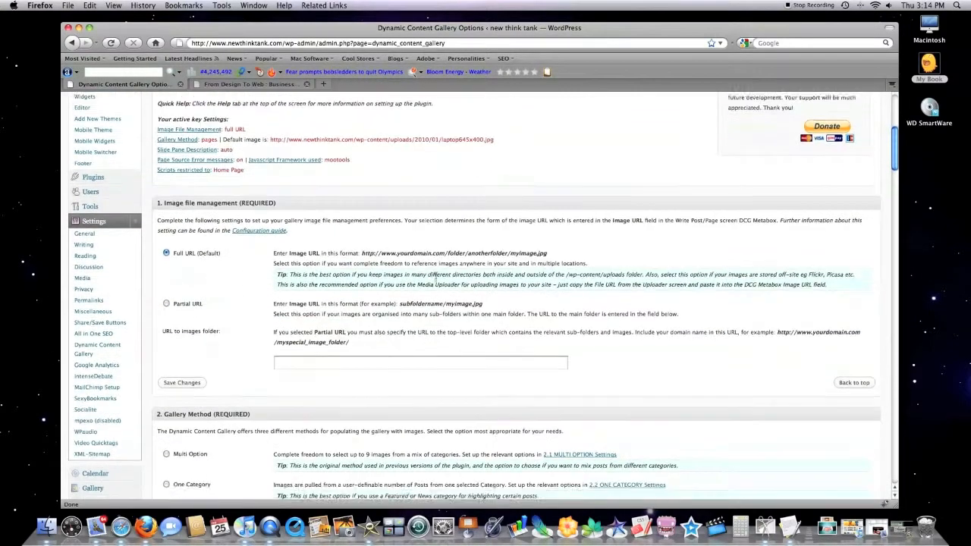
scroll("down", 3)
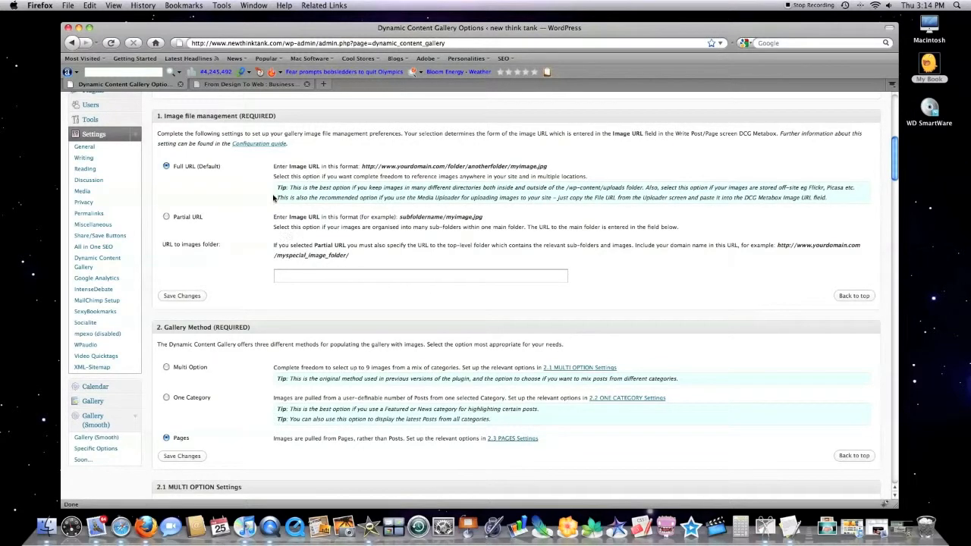
mouse_move(264, 207)
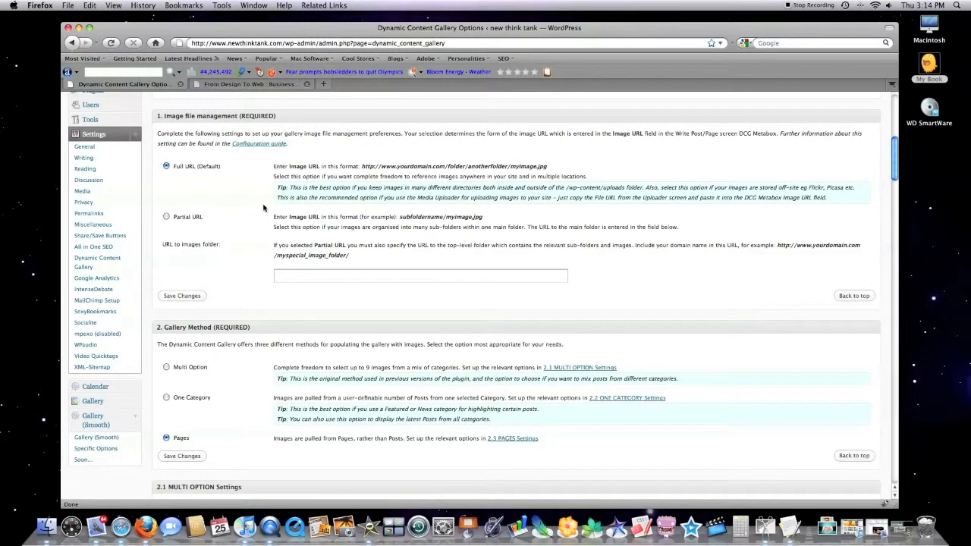
mouse_move(257, 196)
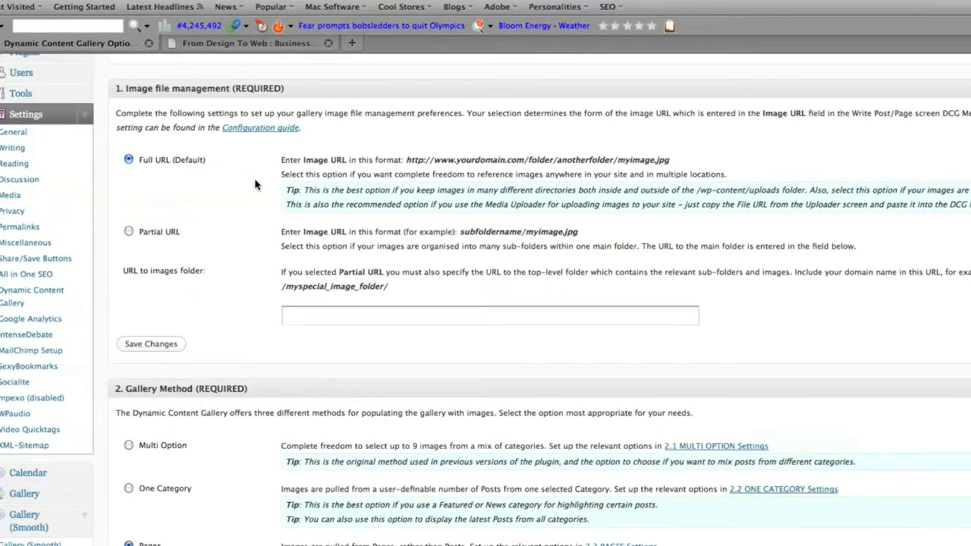
mouse_move(243, 176)
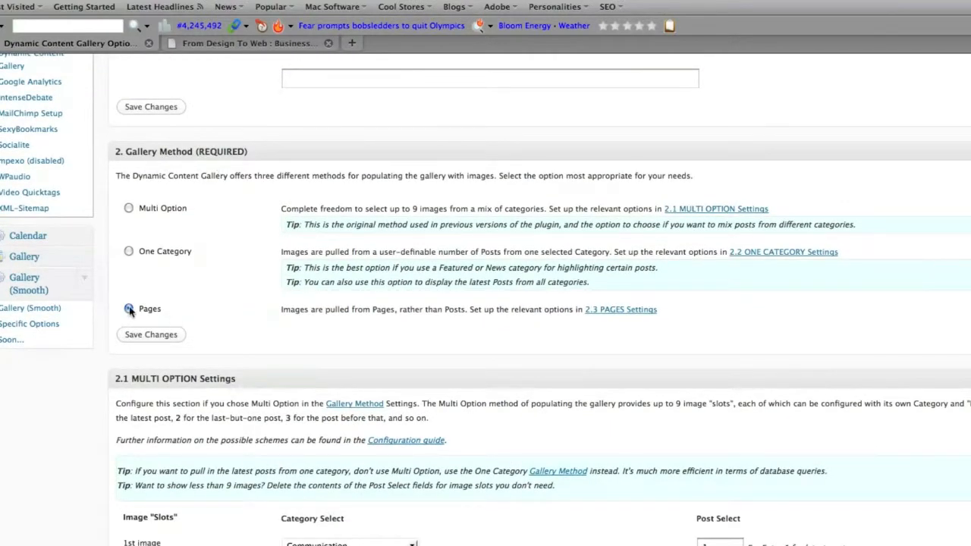
Keep Pages selected as the gallery method.
left_click(129, 309)
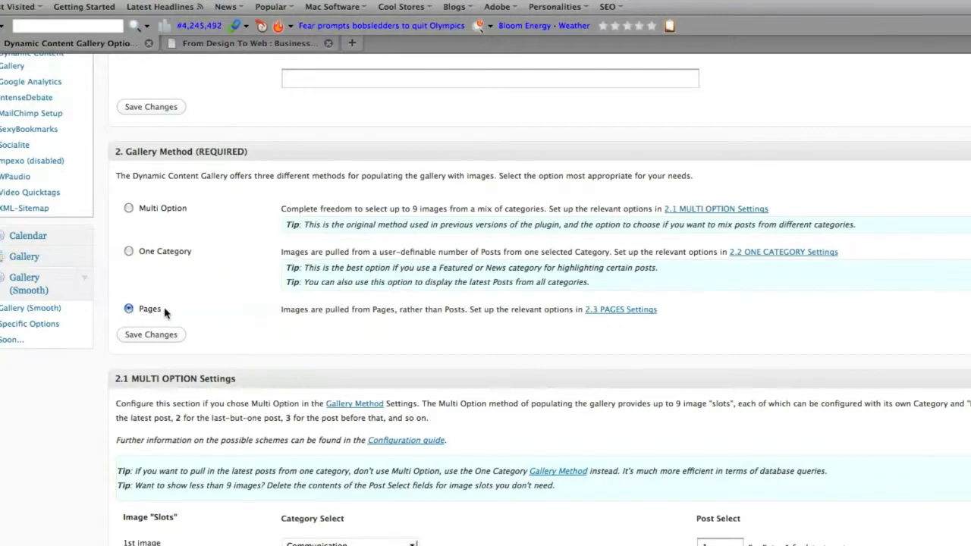
mouse_move(204, 314)
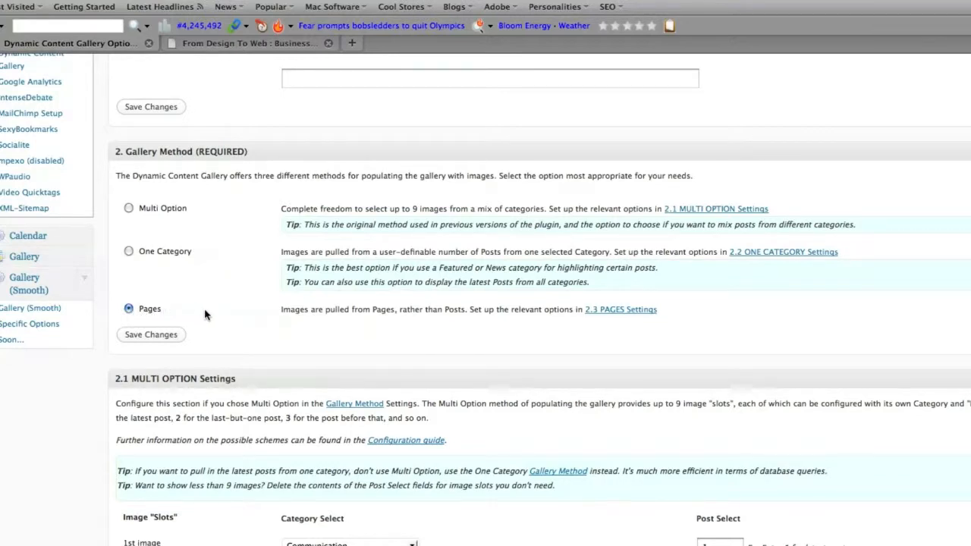
scroll("down", 3)
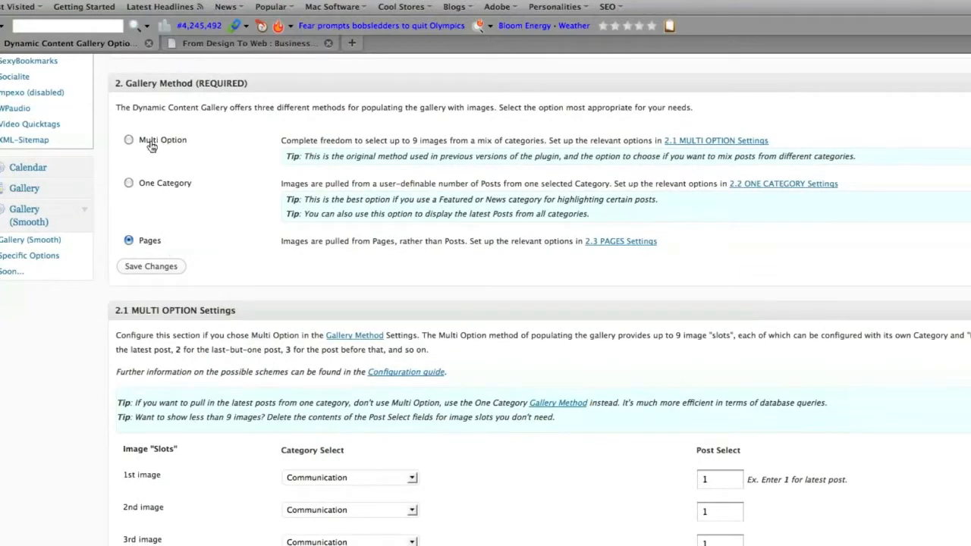
scroll("down", 3)
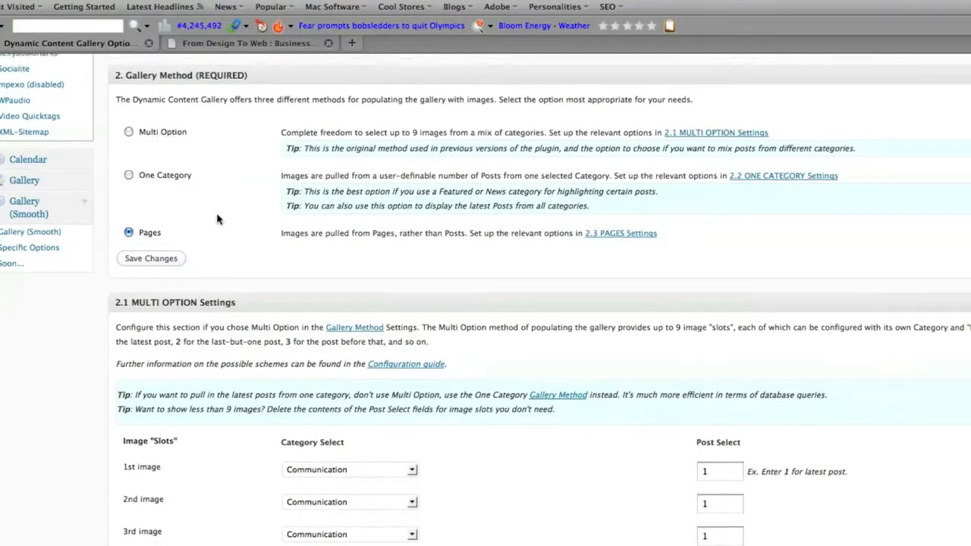
scroll("down", 3)
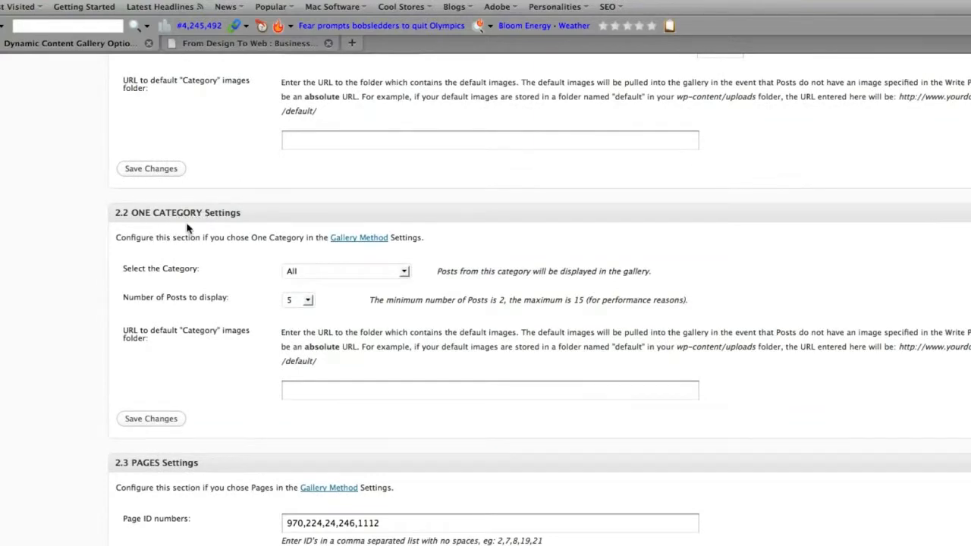
scroll("down", 3)
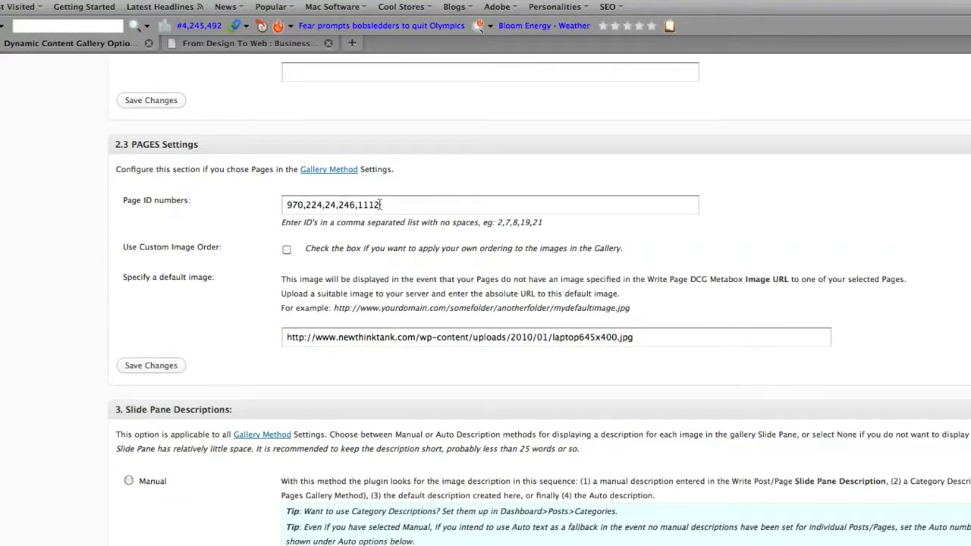
mouse_move(197, 346)
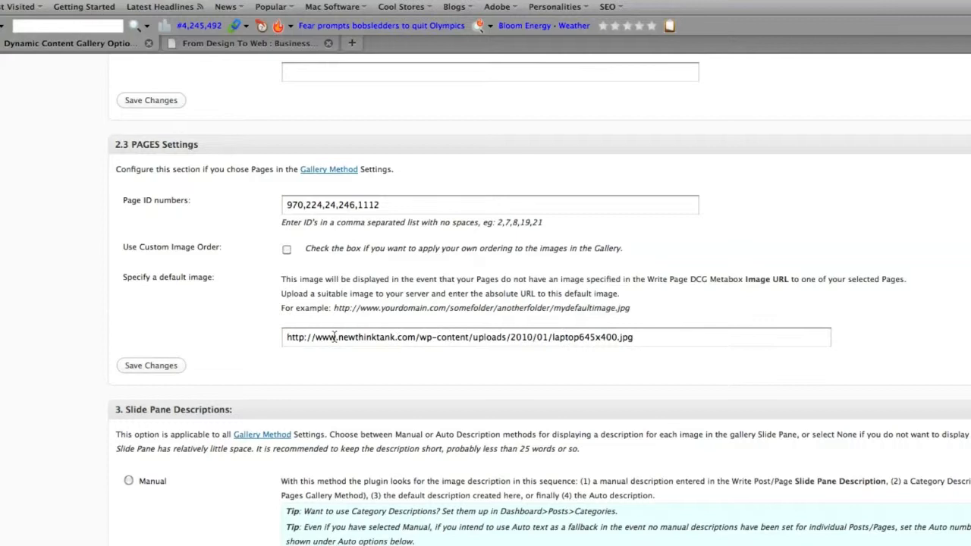
mouse_move(260, 330)
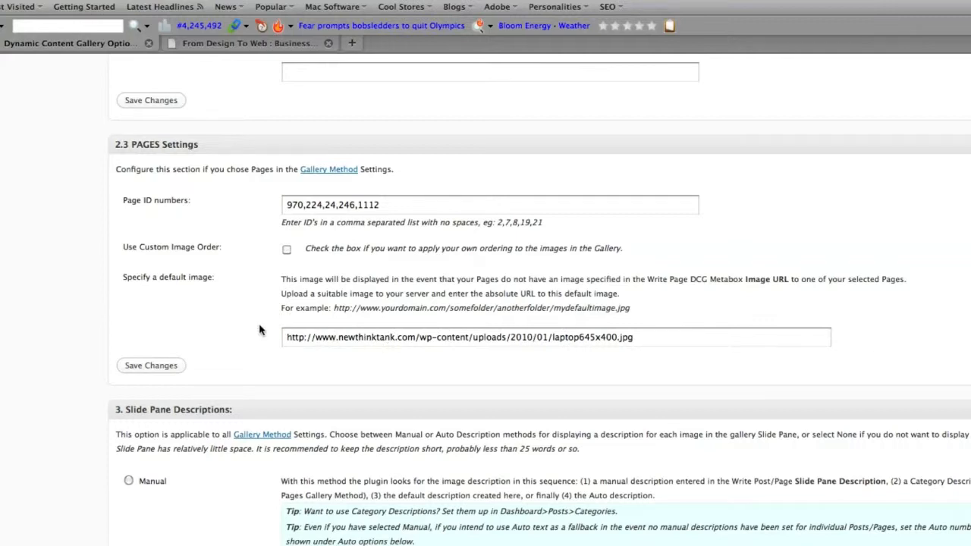
mouse_move(365, 241)
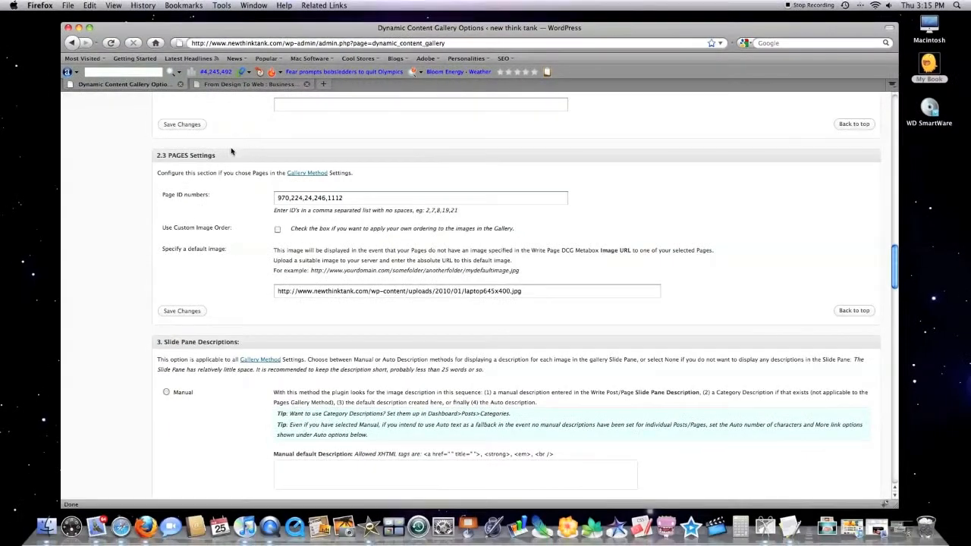
mouse_move(235, 271)
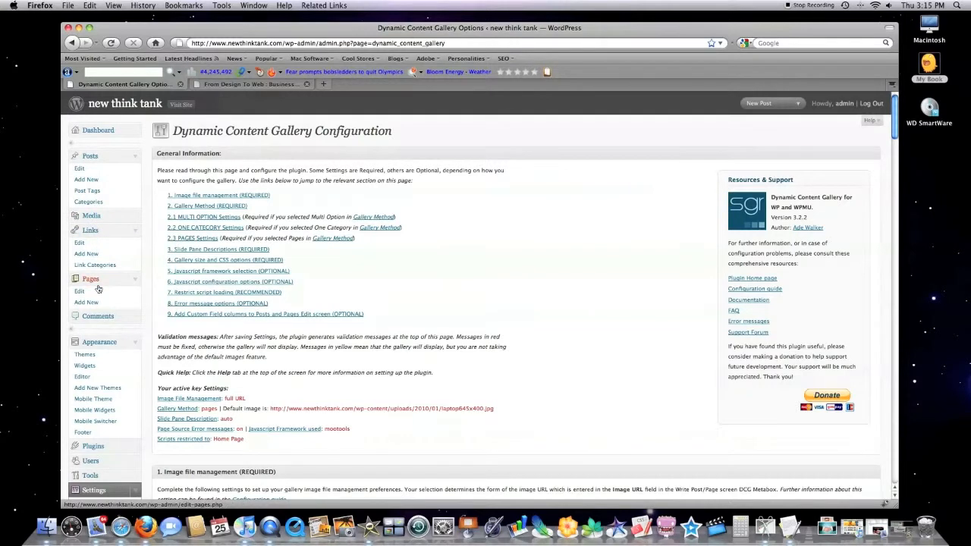
Open Pages > Edit to list the site's pages and their DCG Image column.
left_click(79, 291)
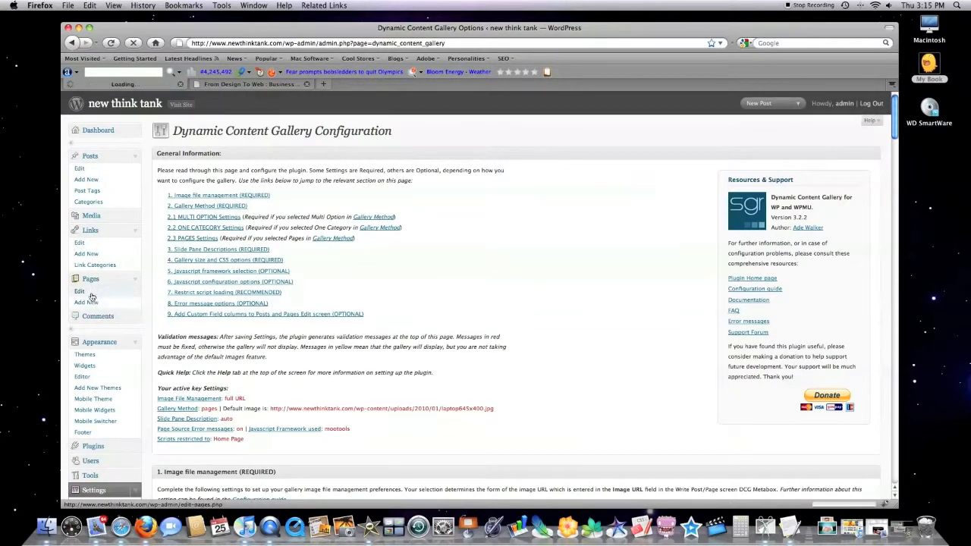
left_click(79, 291)
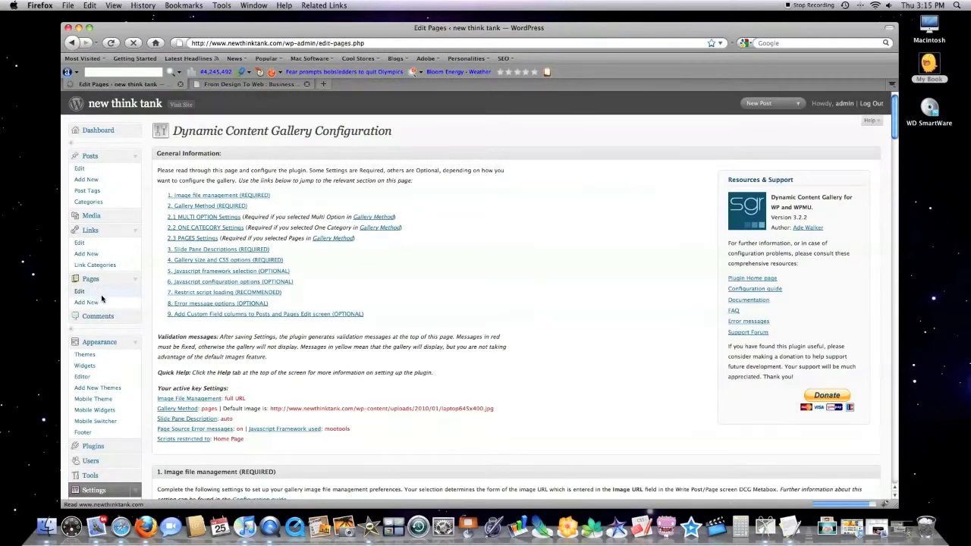
left_click(79, 292)
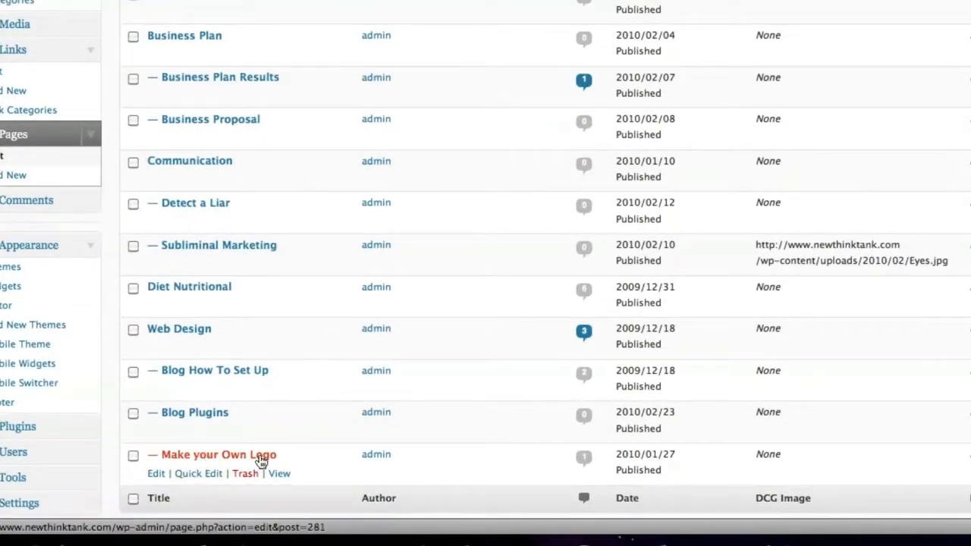
mouse_move(217, 454)
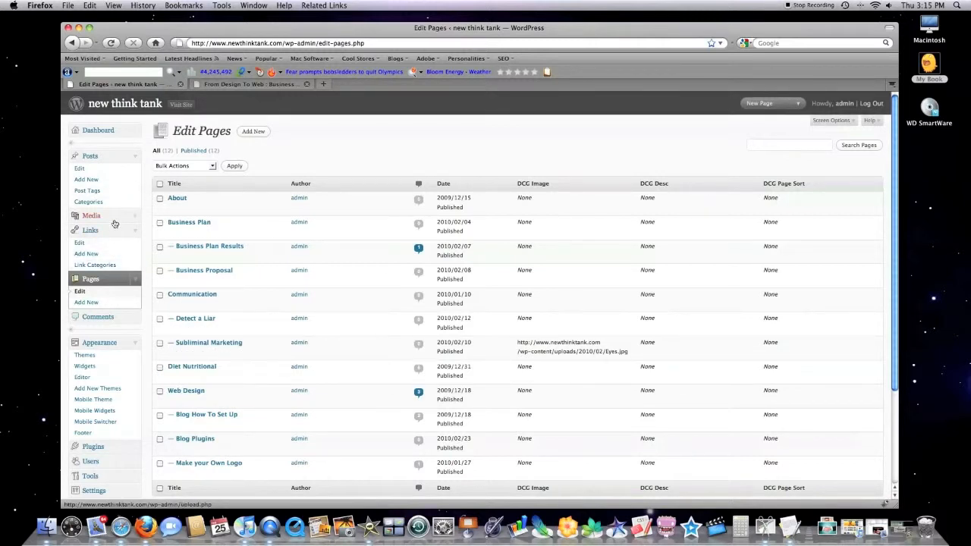
Open Eyes.jpg in the media library and select its File URL.
left_click(91, 215)
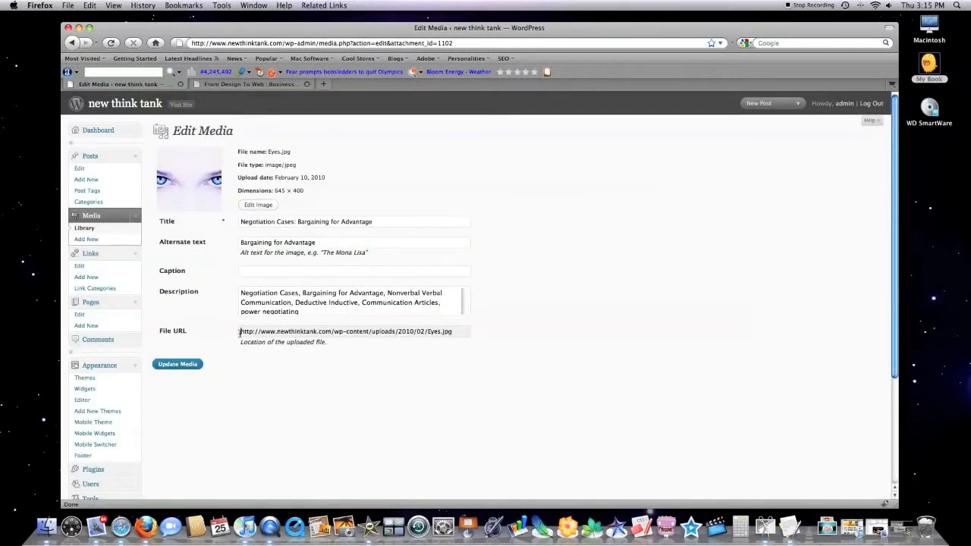
triple_click(345, 331)
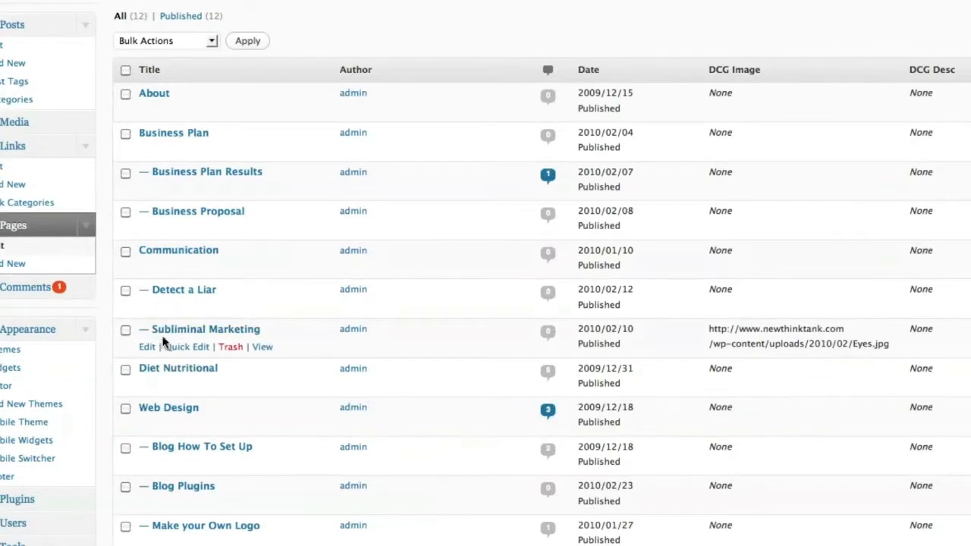
mouse_move(296, 293)
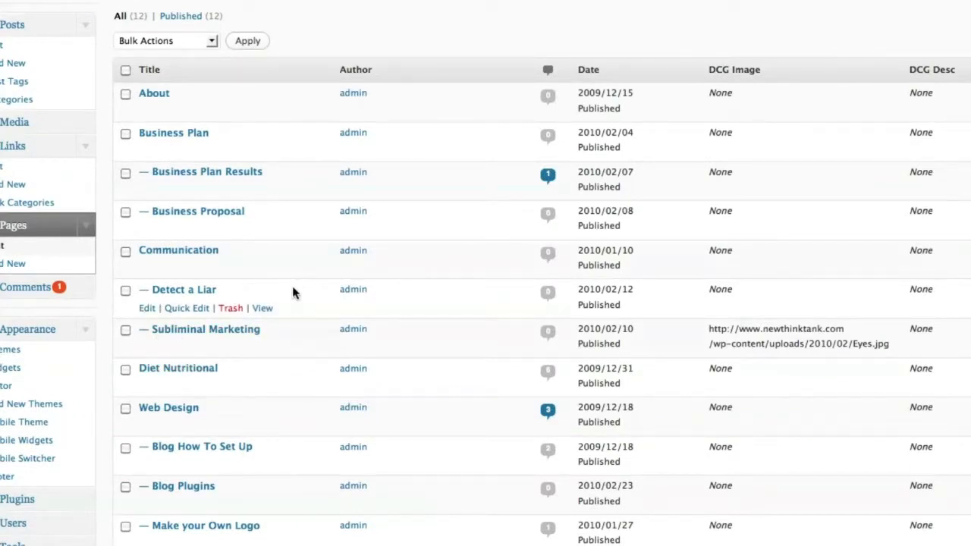
Check Subliminal Marketing's dfcg-image field holds Eyes.jpg's URL, then go to installed plugins.
left_click(204, 328)
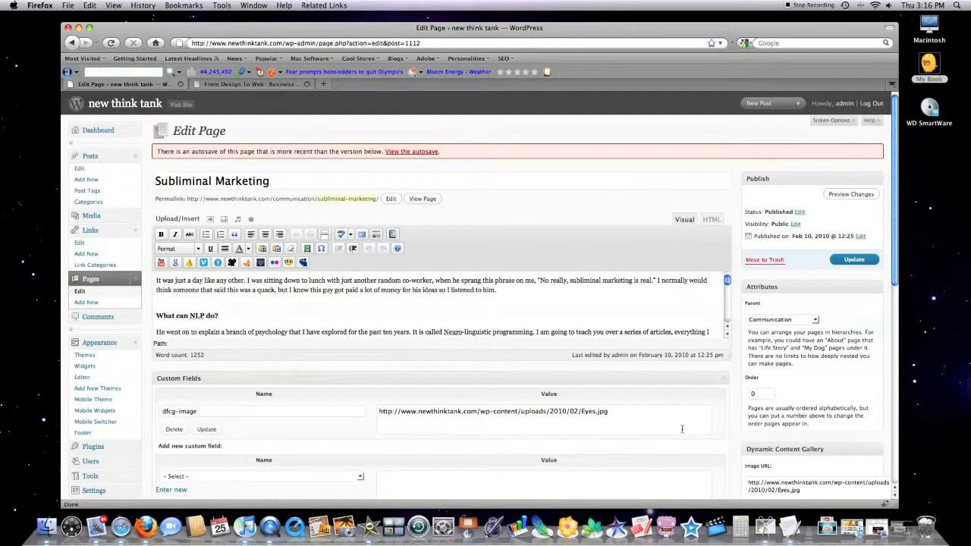
scroll("down", 3)
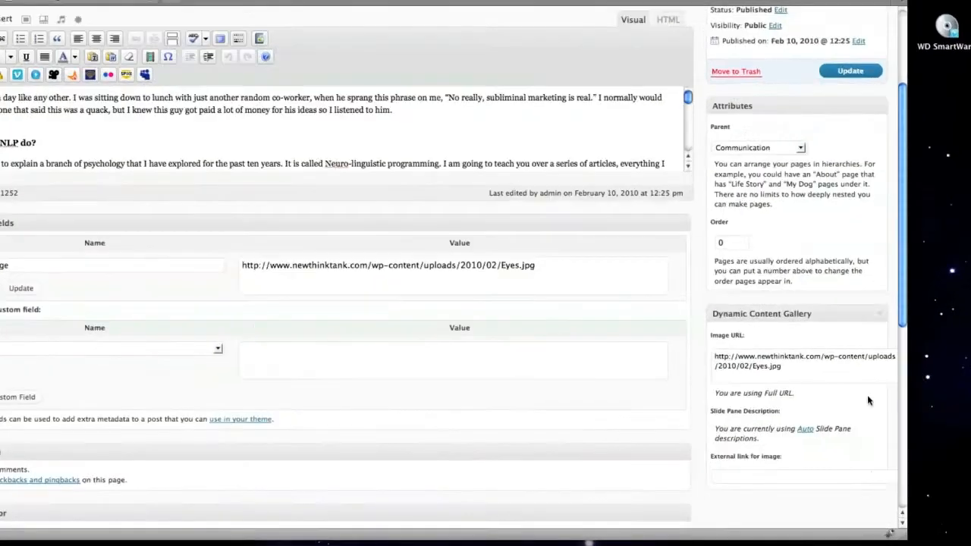
scroll("down", 3)
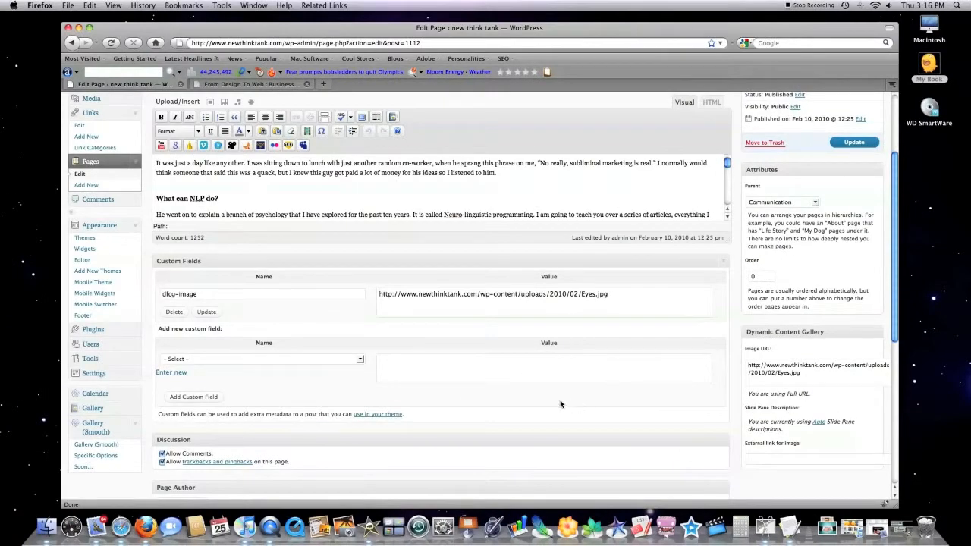
scroll("down", 3)
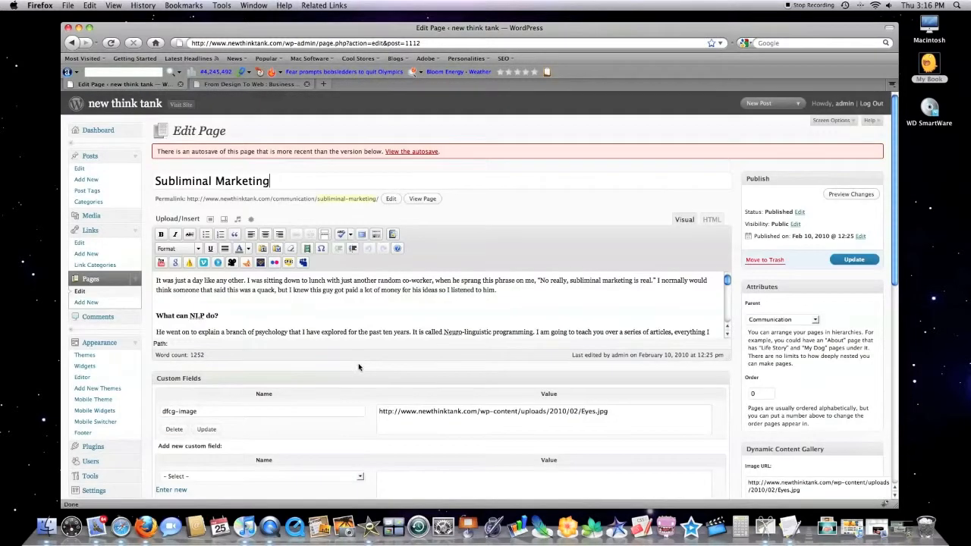
left_click(418, 43)
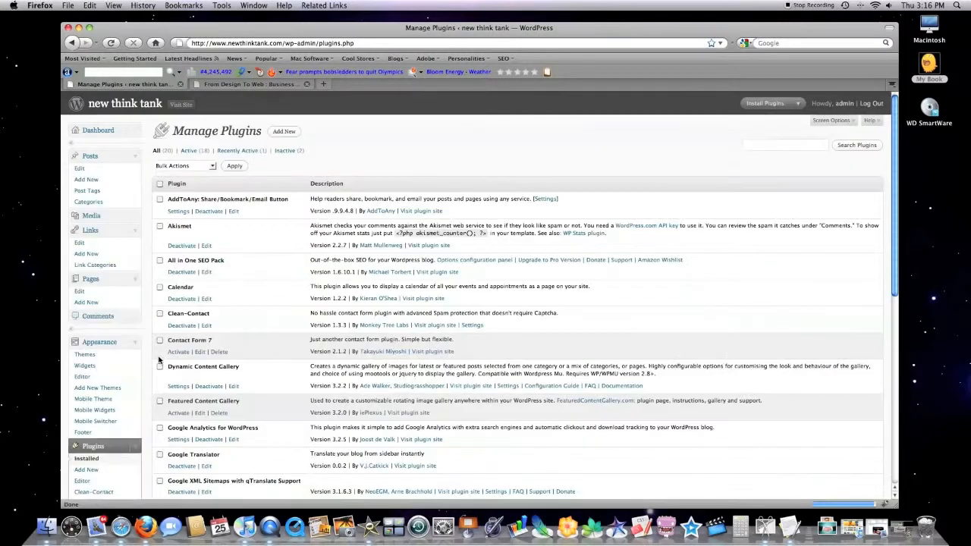
View the gallery's Pages settings, listing page ID 1112 and the laptop default image.
left_click(178, 386)
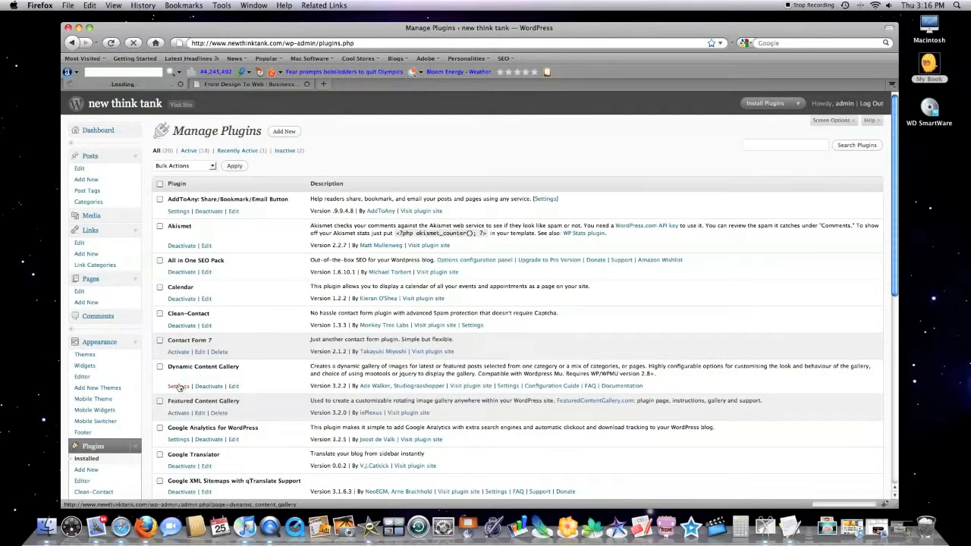
left_click(178, 386)
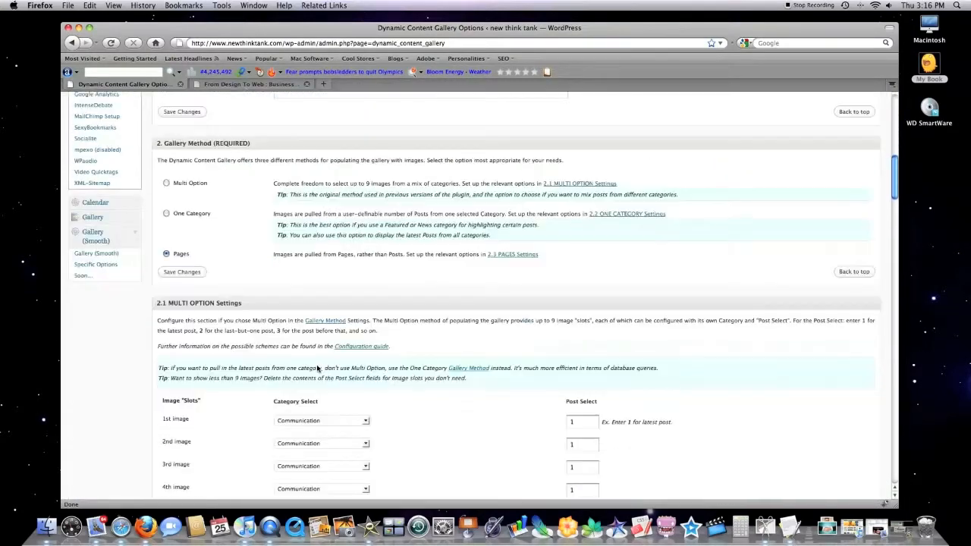
scroll("down", 3)
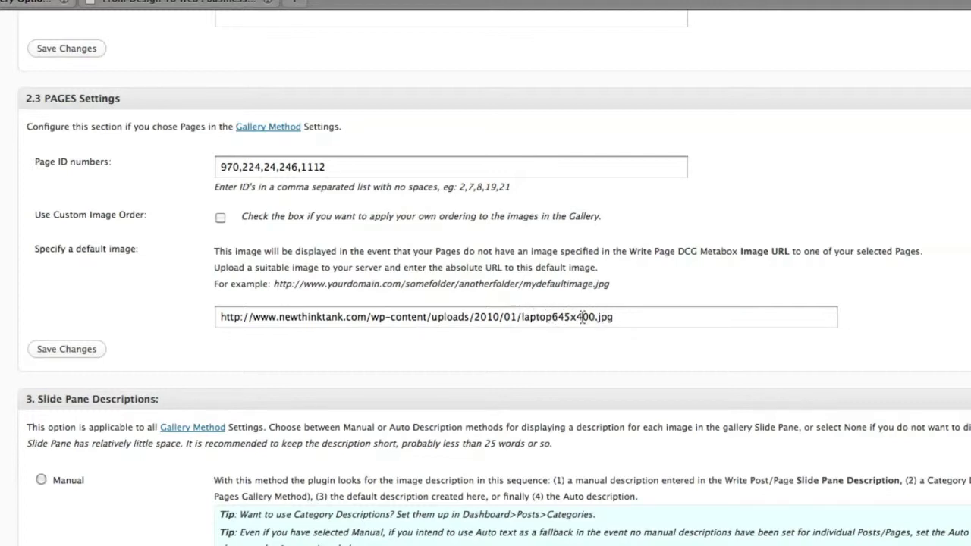
mouse_move(375, 322)
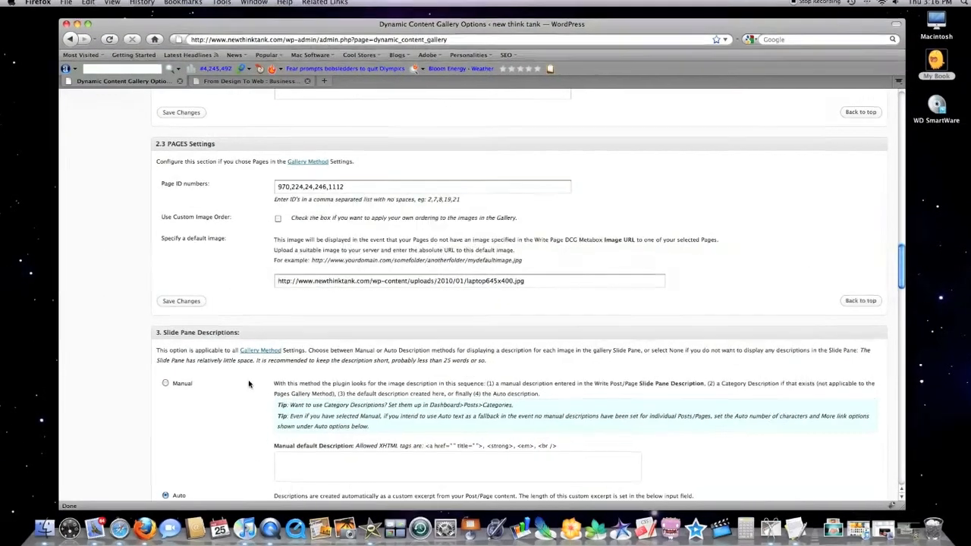
scroll("down", 3)
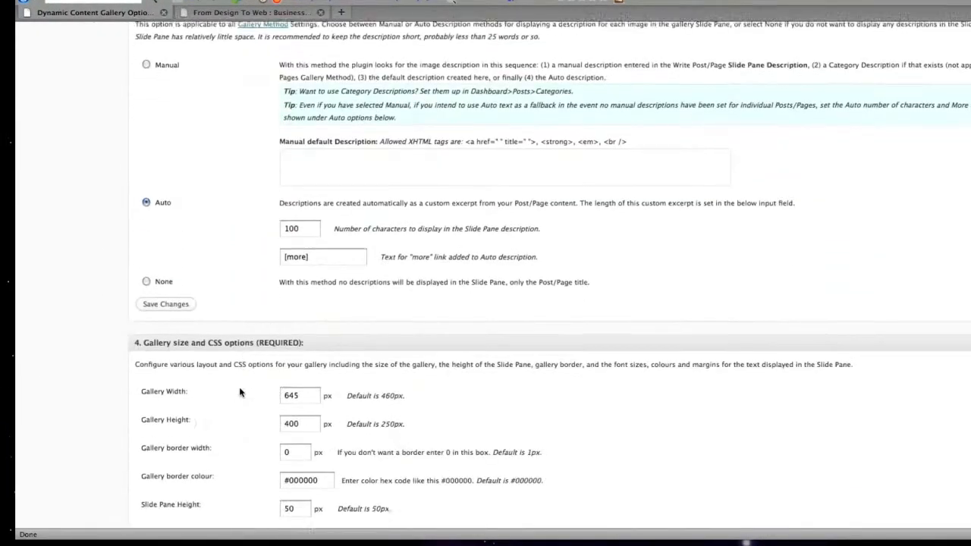
scroll("down", 3)
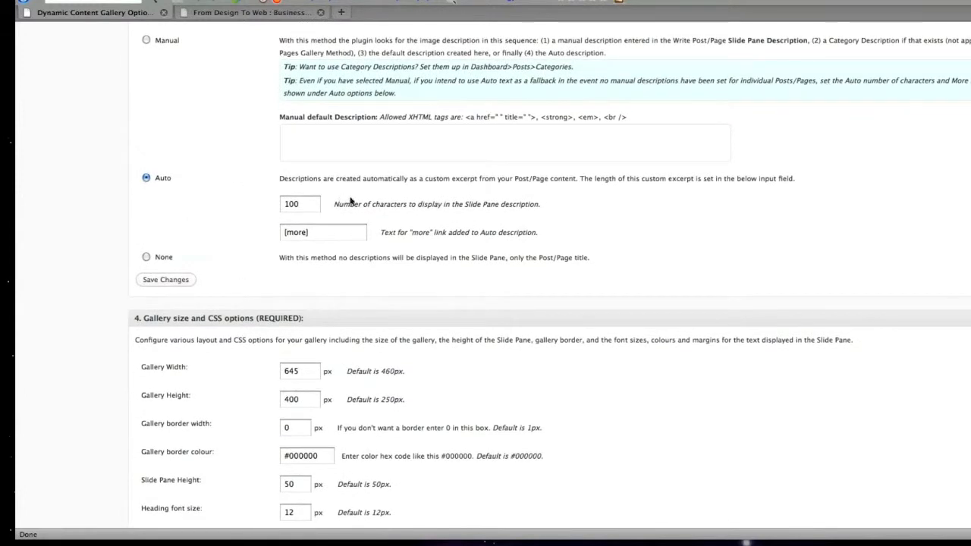
mouse_move(476, 205)
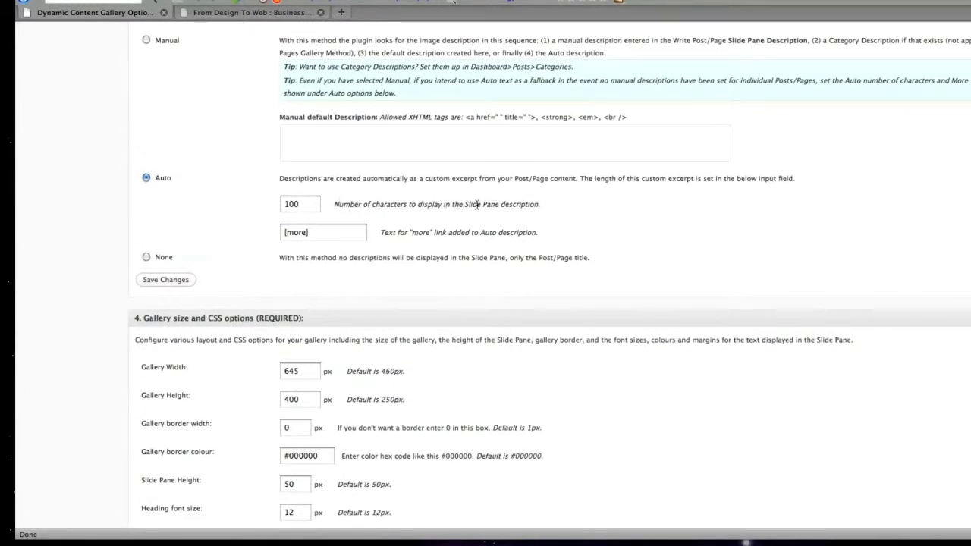
scroll("down", 3)
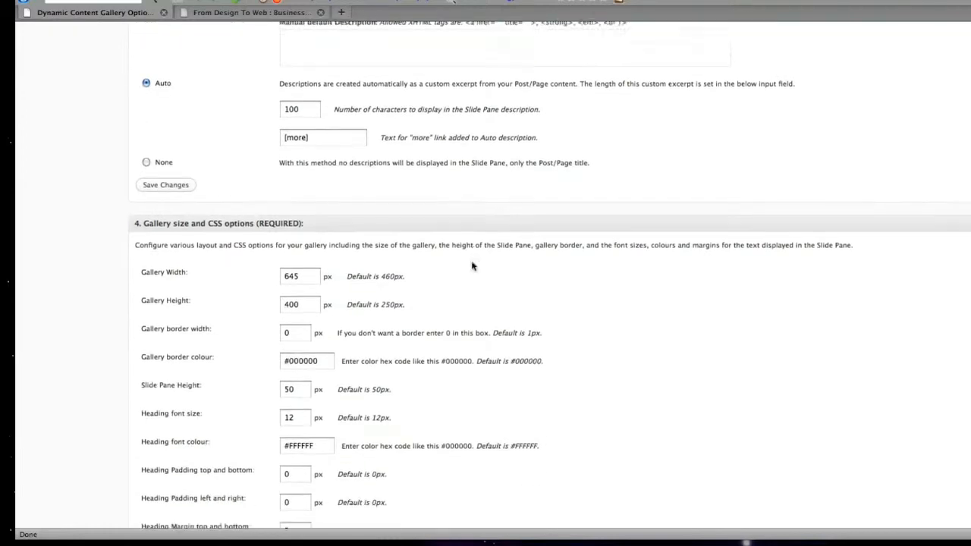
scroll("down", 3)
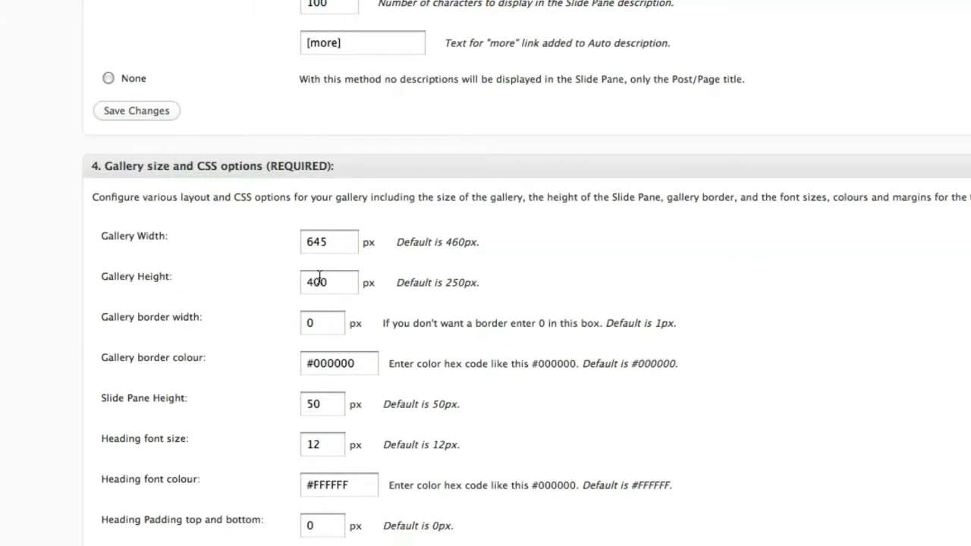
scroll("down", 3)
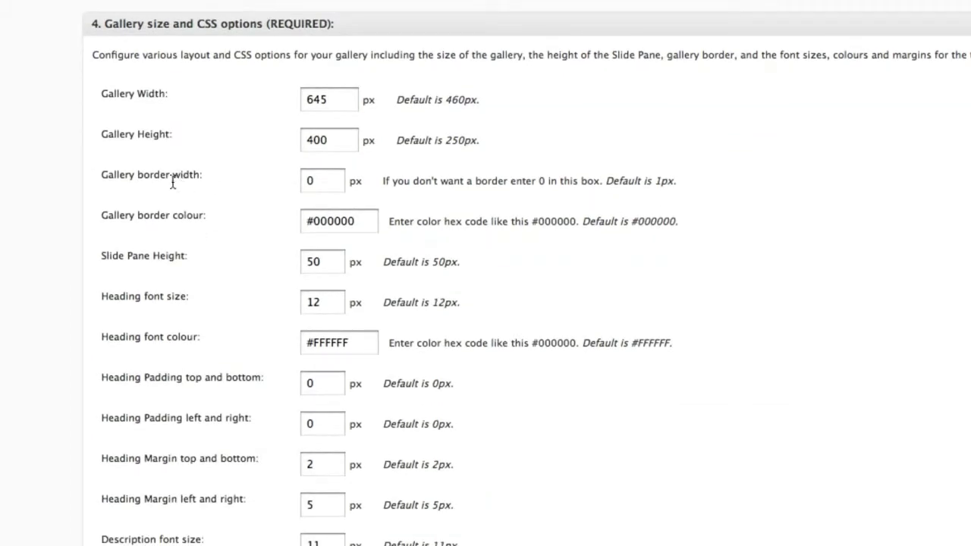
mouse_move(211, 275)
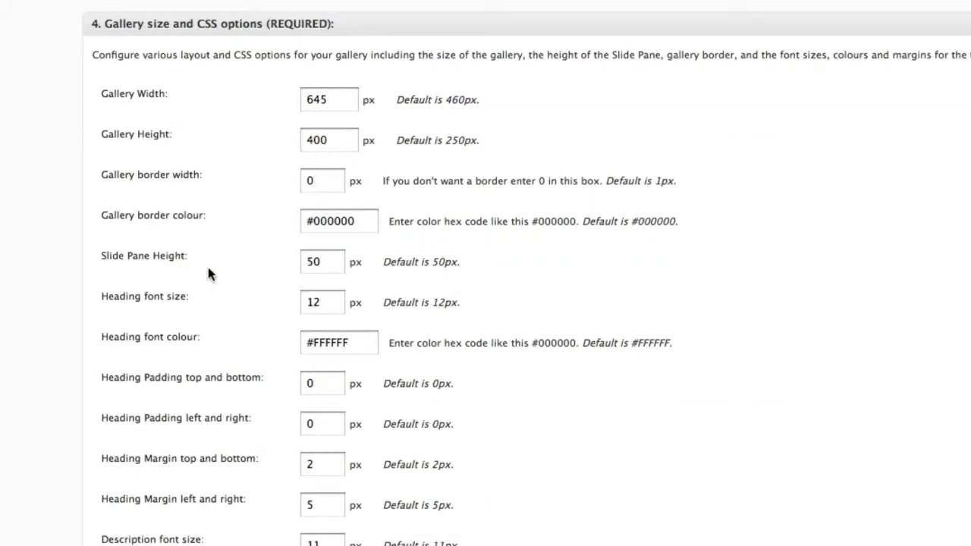
scroll("down", 3)
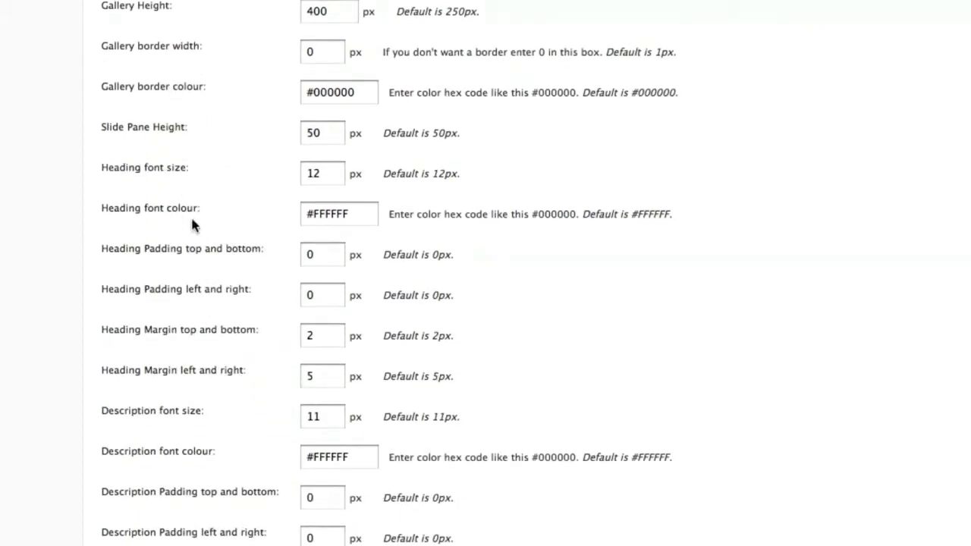
scroll("down", 3)
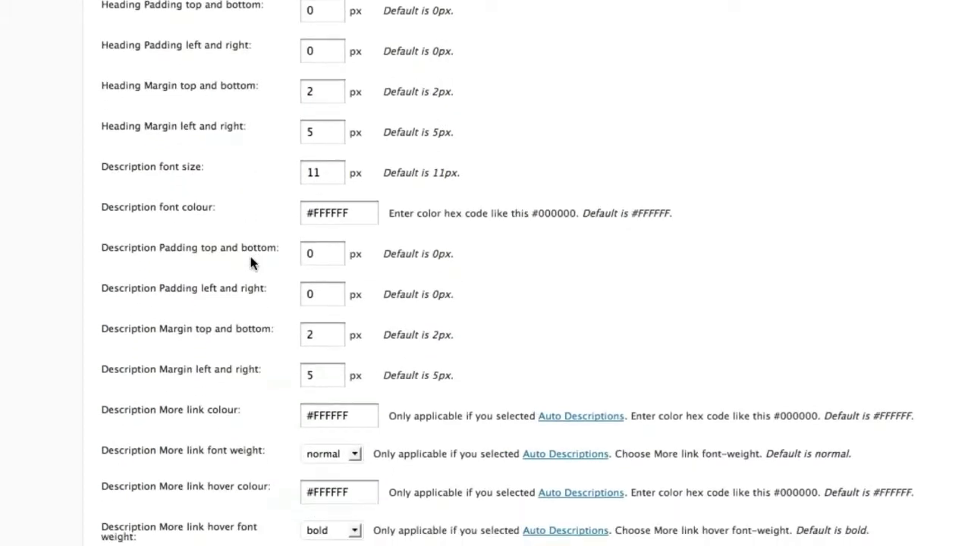
scroll("down", 3)
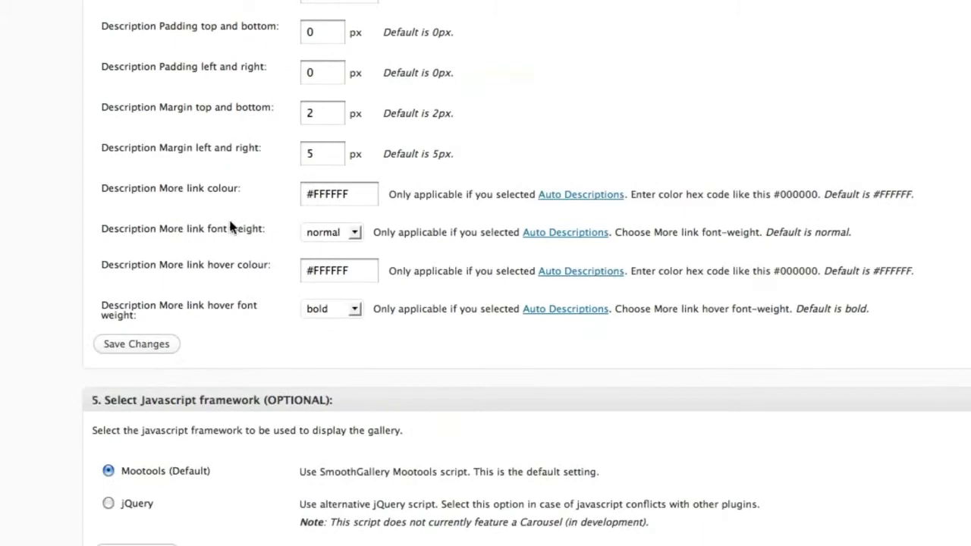
scroll("down", 3)
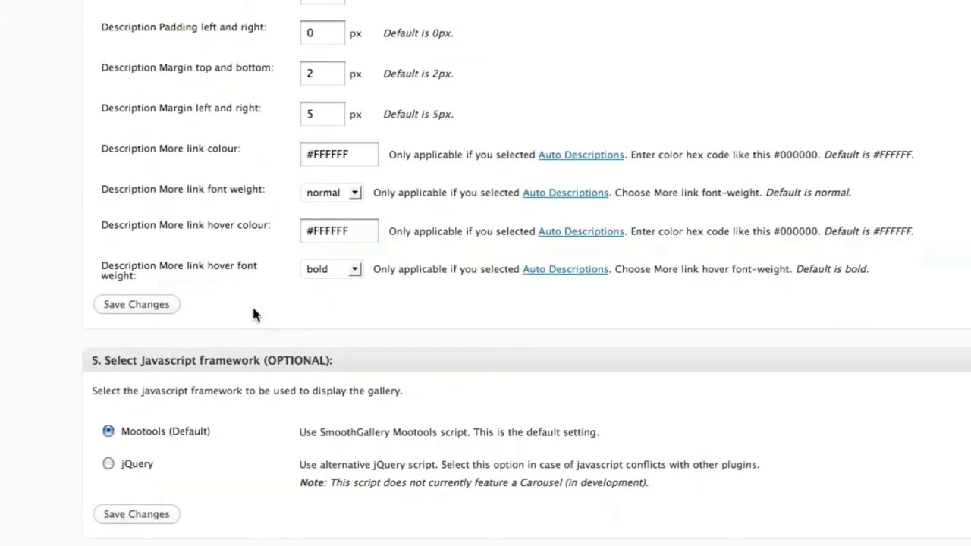
scroll("down", 3)
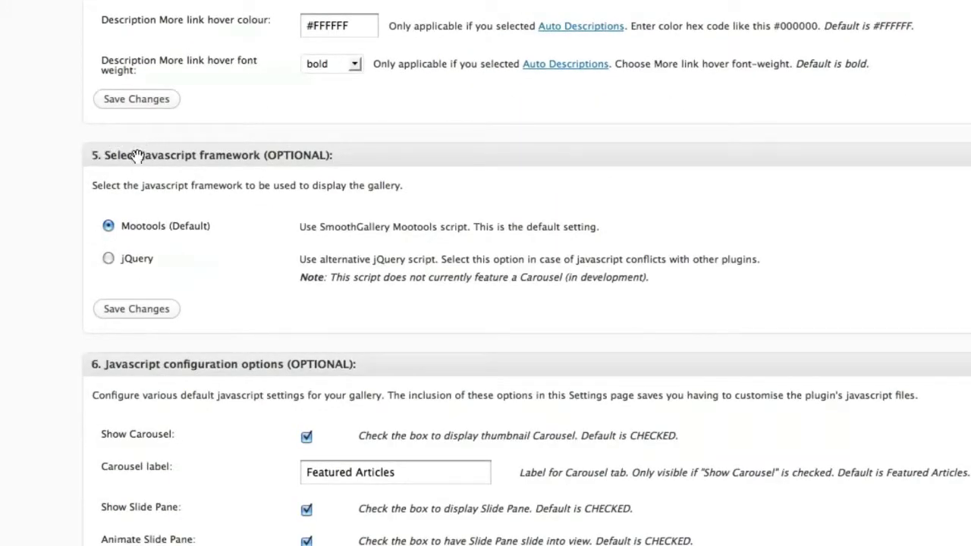
mouse_move(181, 224)
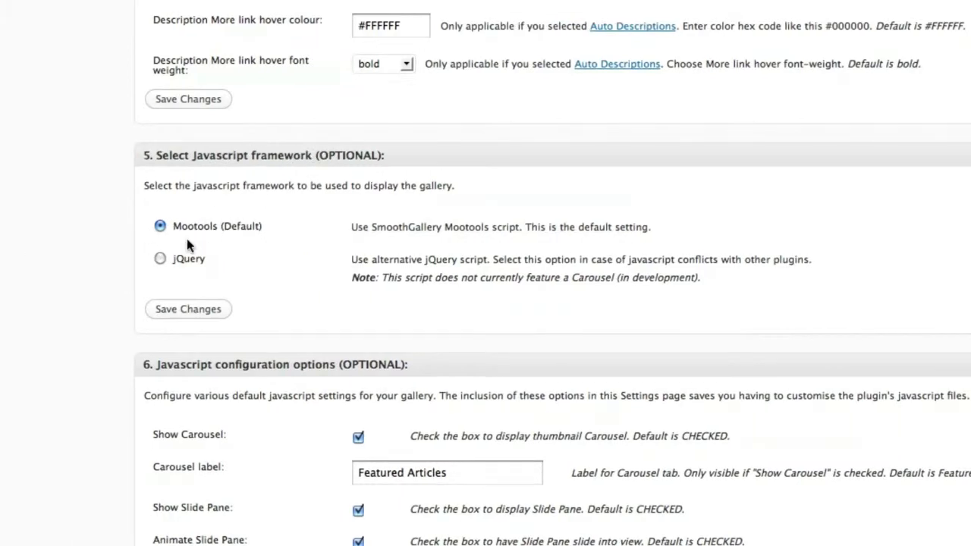
mouse_move(199, 271)
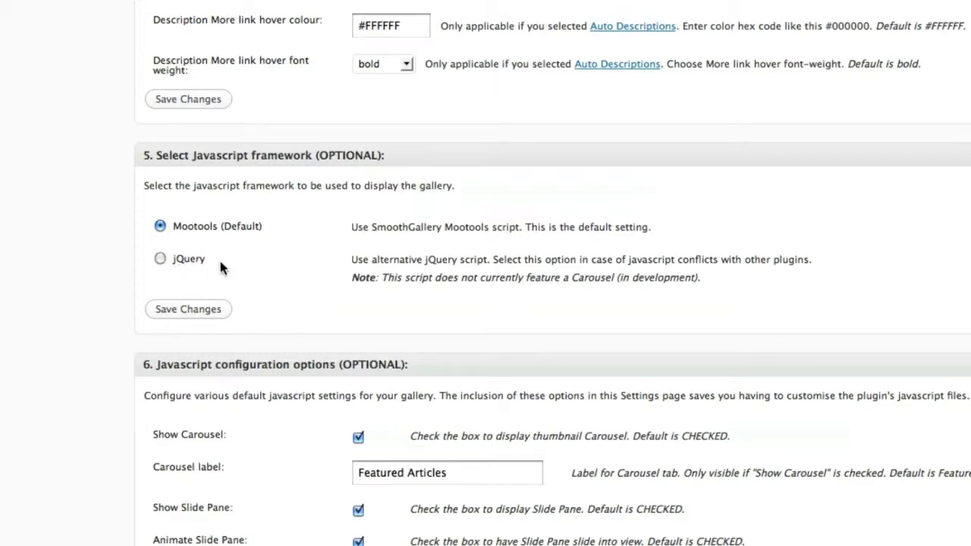
mouse_move(189, 269)
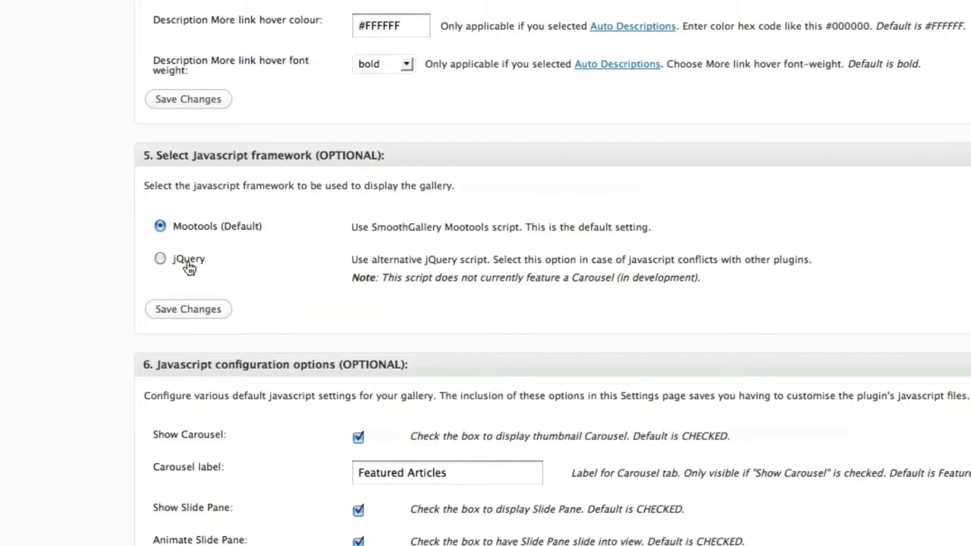
scroll("down", 3)
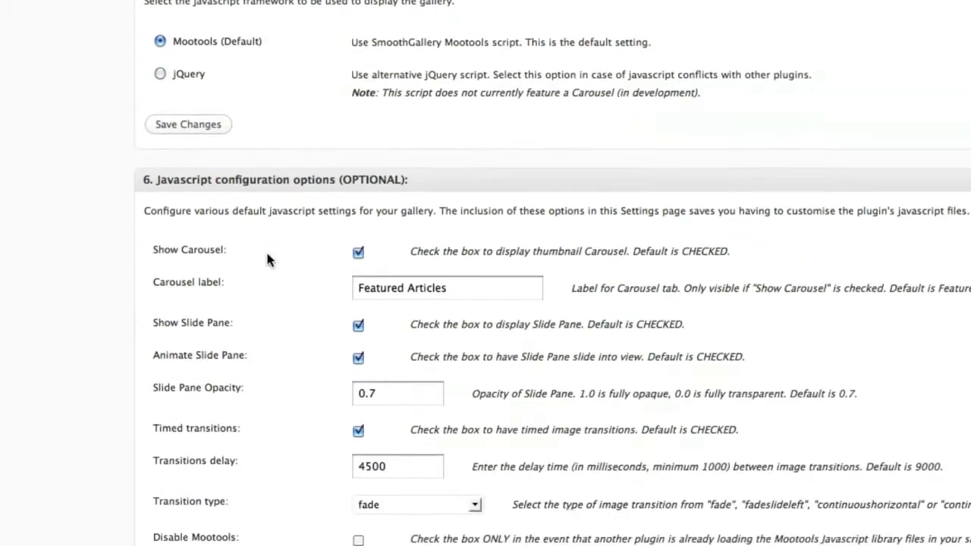
scroll("down", 3)
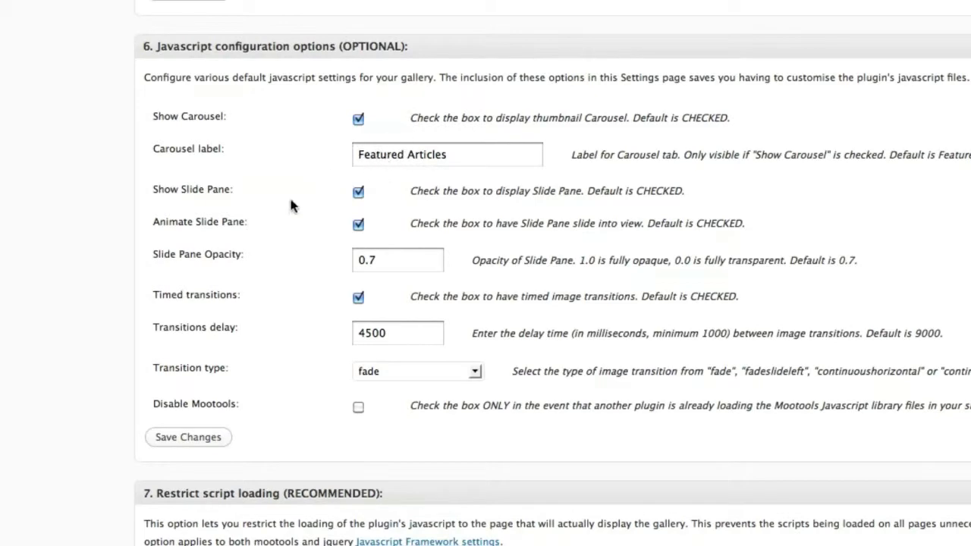
scroll("down", 3)
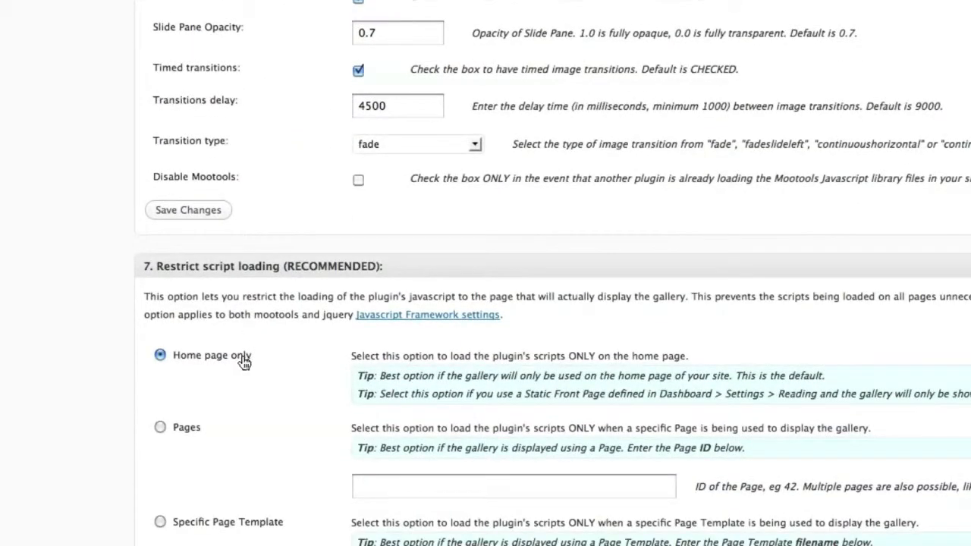
scroll("down", 3)
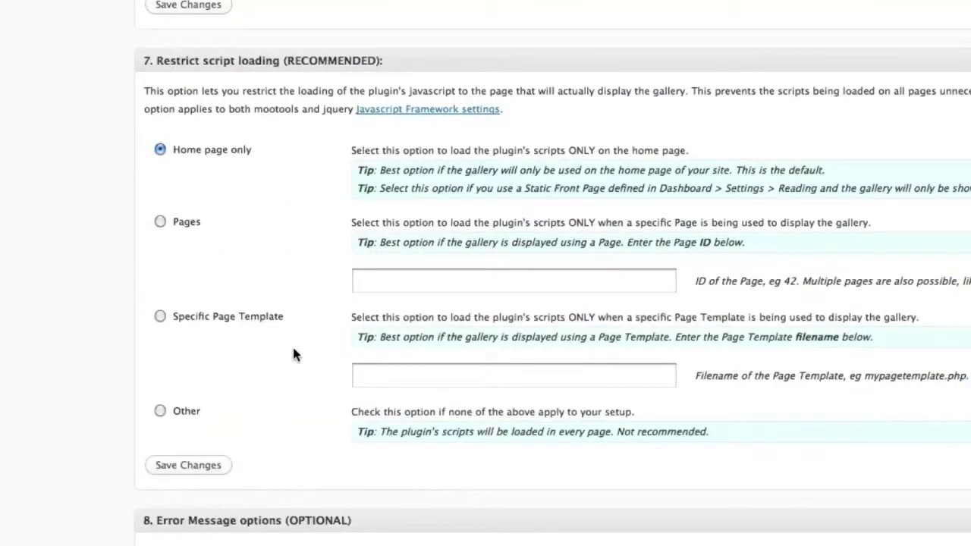
scroll("down", 3)
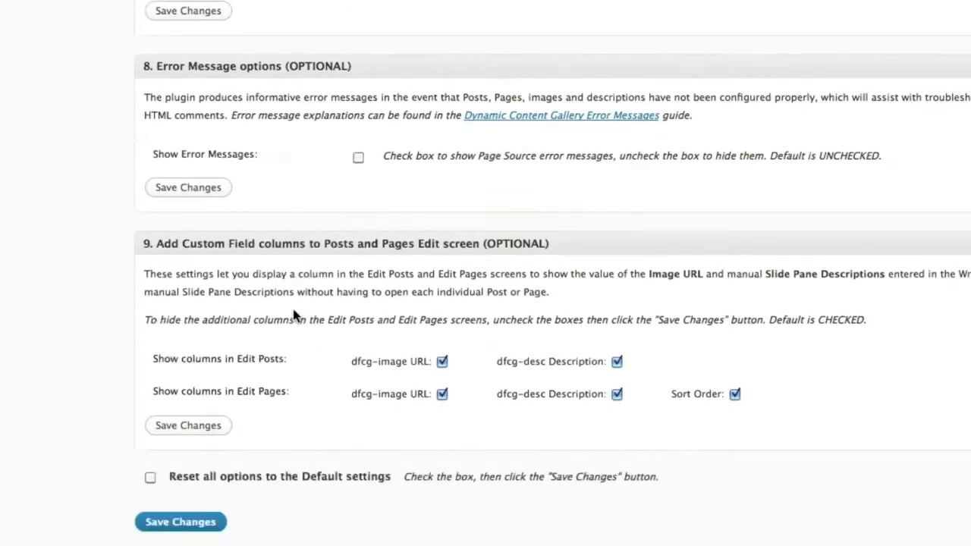
scroll("down", 3)
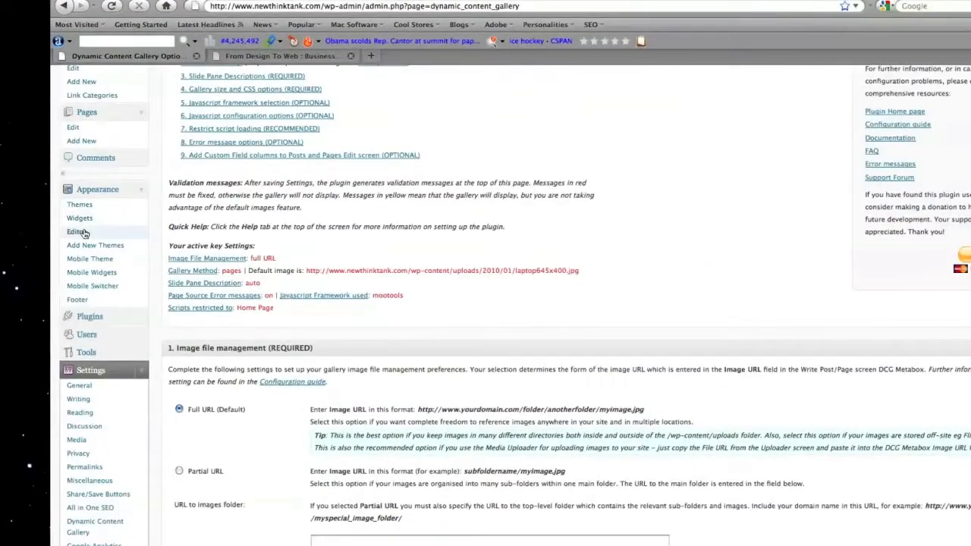
Open Appearance > Editor for the Simpleblue9 theme.
left_click(76, 232)
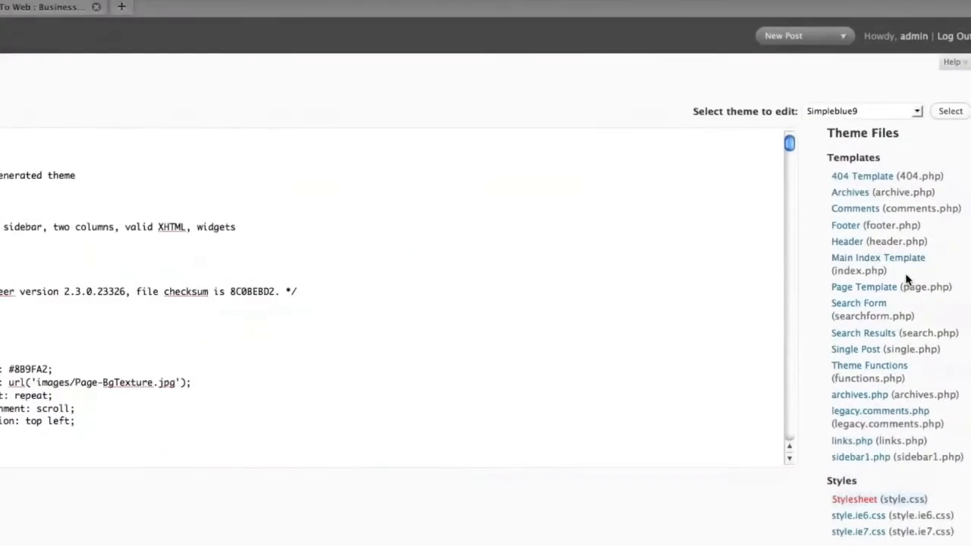
Open index.php, showing the dynamic_content_gallery() call inside a centered div.
left_click(878, 257)
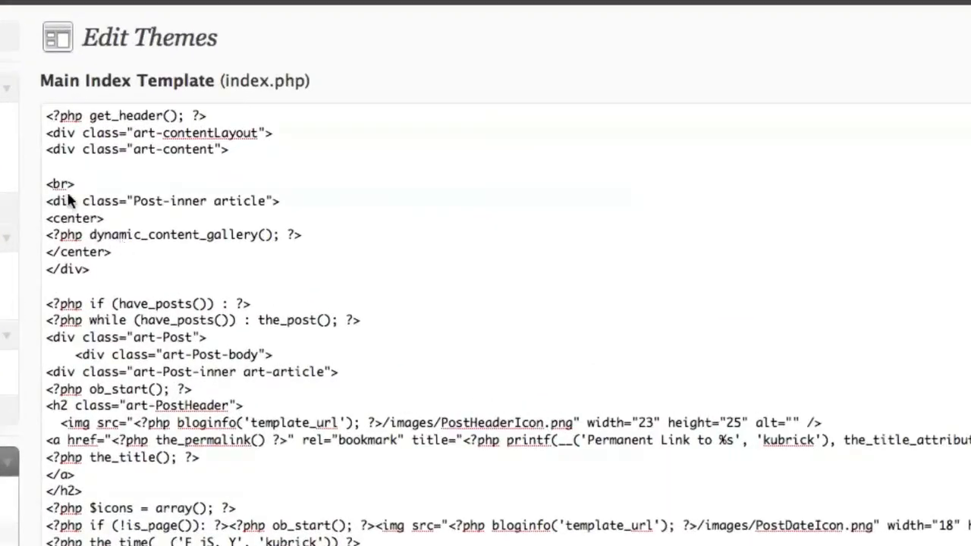
mouse_move(75, 198)
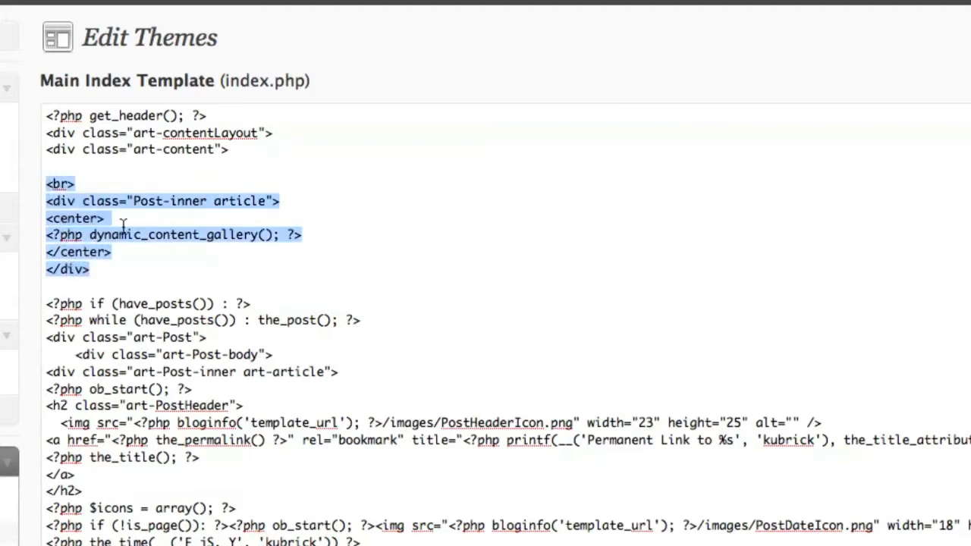
mouse_move(379, 137)
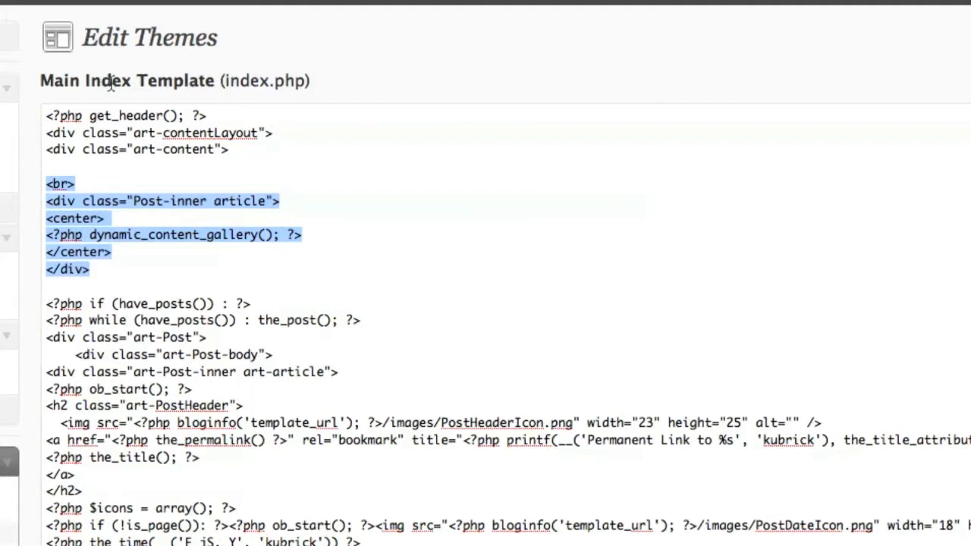
mouse_move(216, 150)
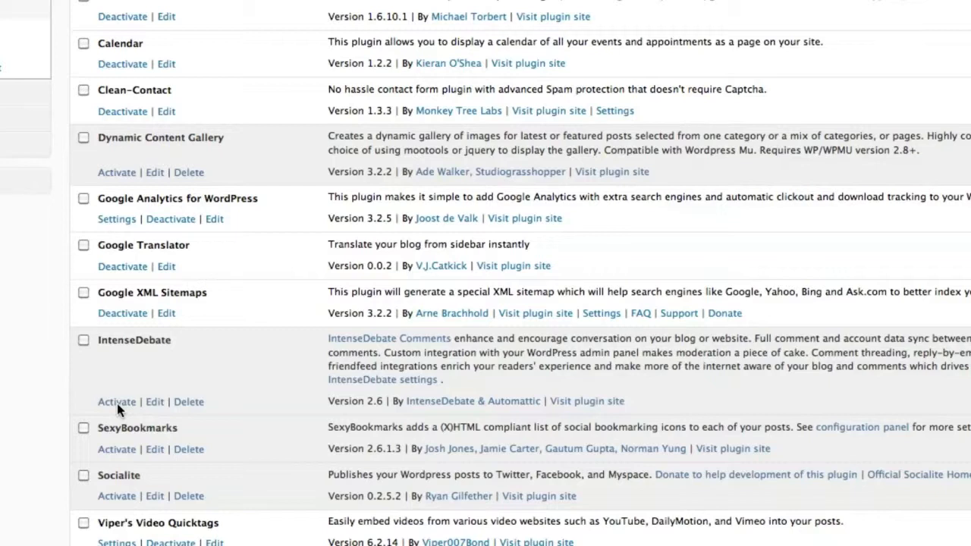
mouse_move(135, 402)
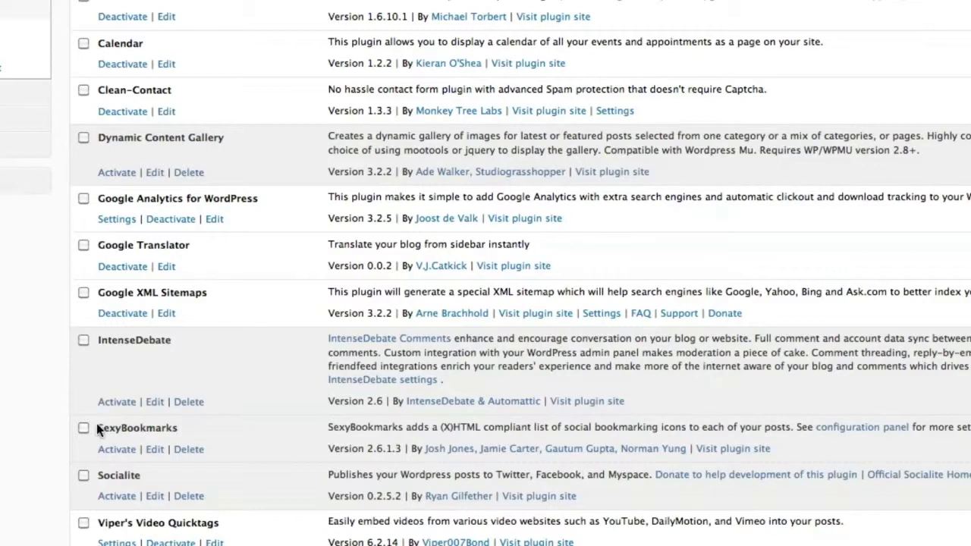
mouse_move(106, 423)
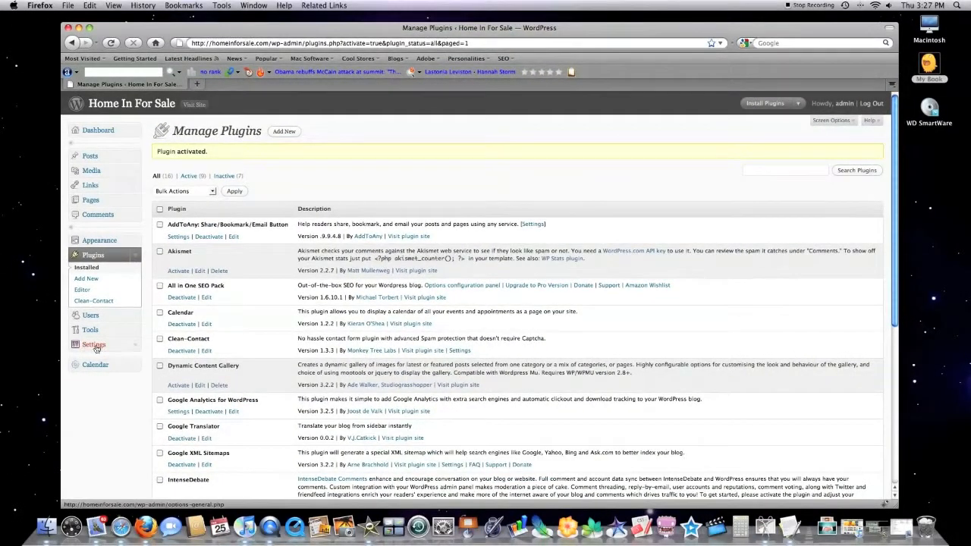
Open Settings > IntenseDebate in the WordPress admin.
left_click(94, 345)
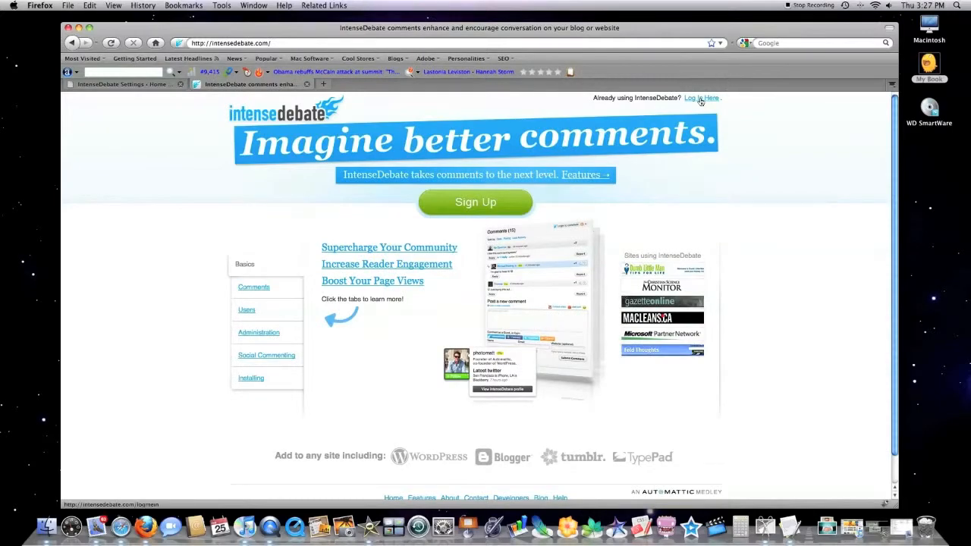
Sign up for an IntenseDebate account with the 'install on my blog' option.
left_click(475, 202)
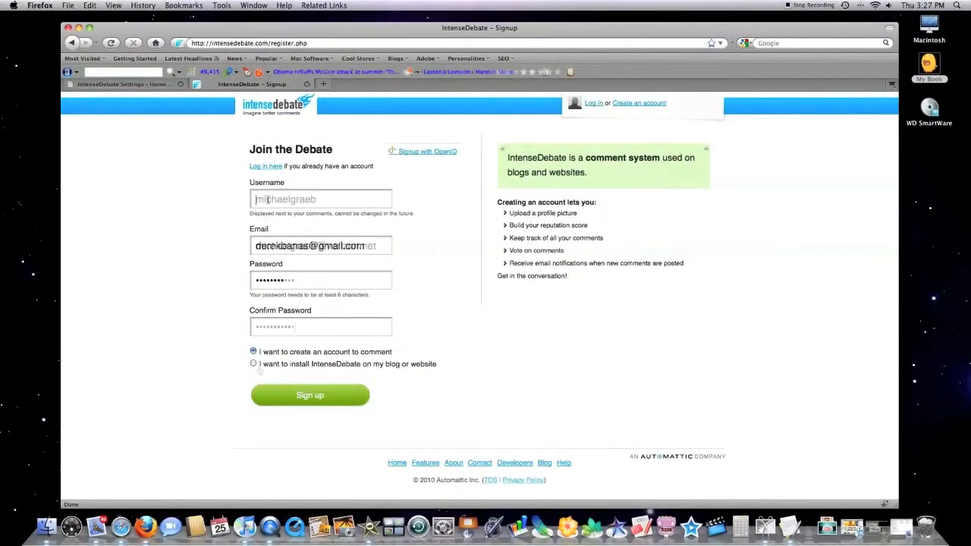
left_click(253, 364)
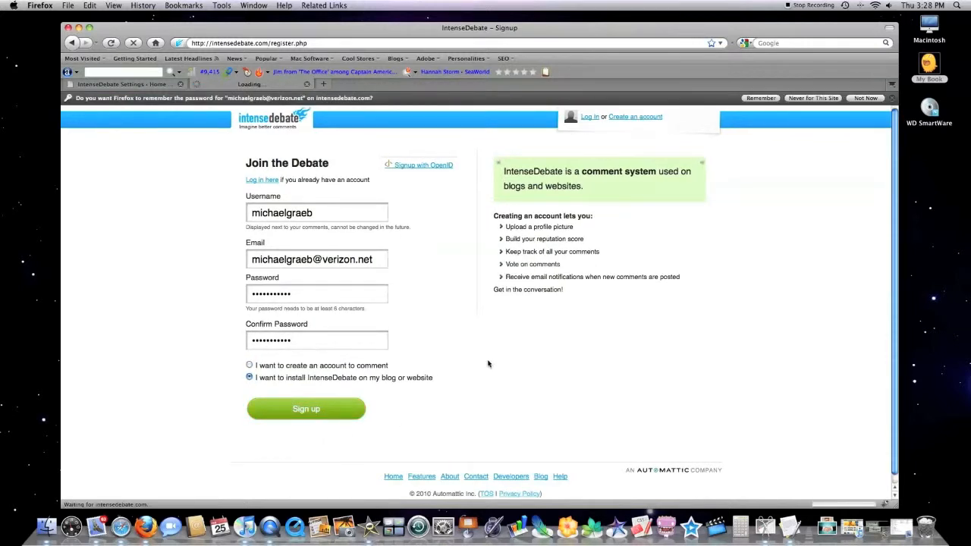
left_click(306, 408)
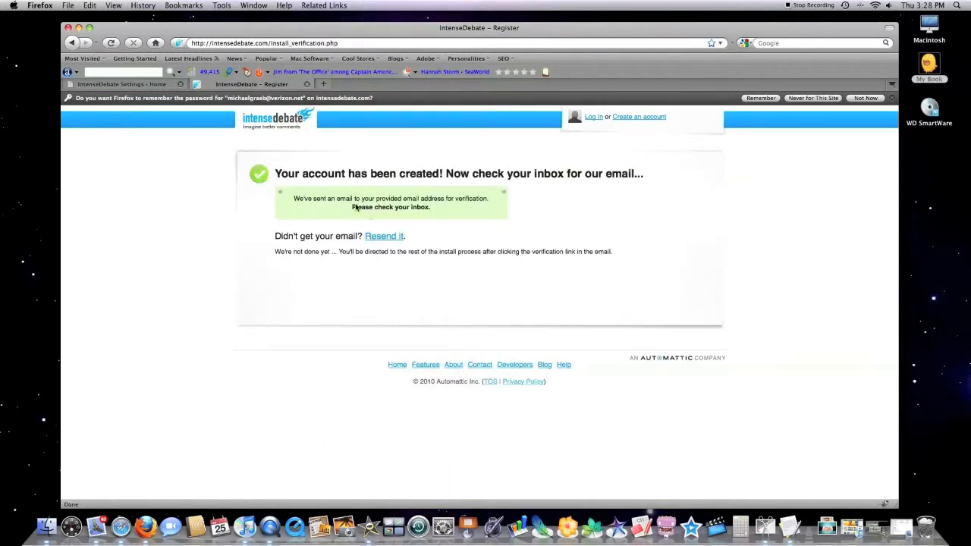
mouse_move(341, 136)
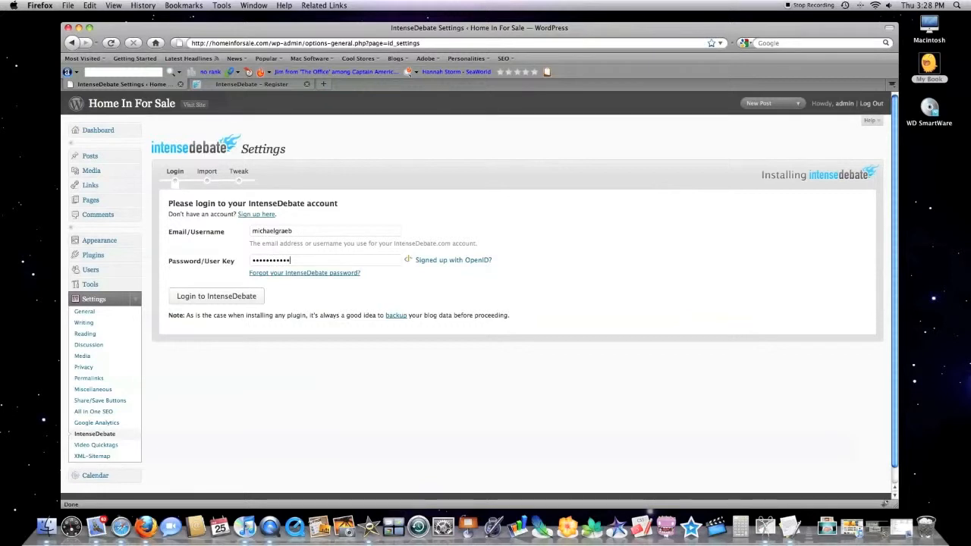
Log the IntenseDebate plugin in with the new account's username and password.
left_click(216, 296)
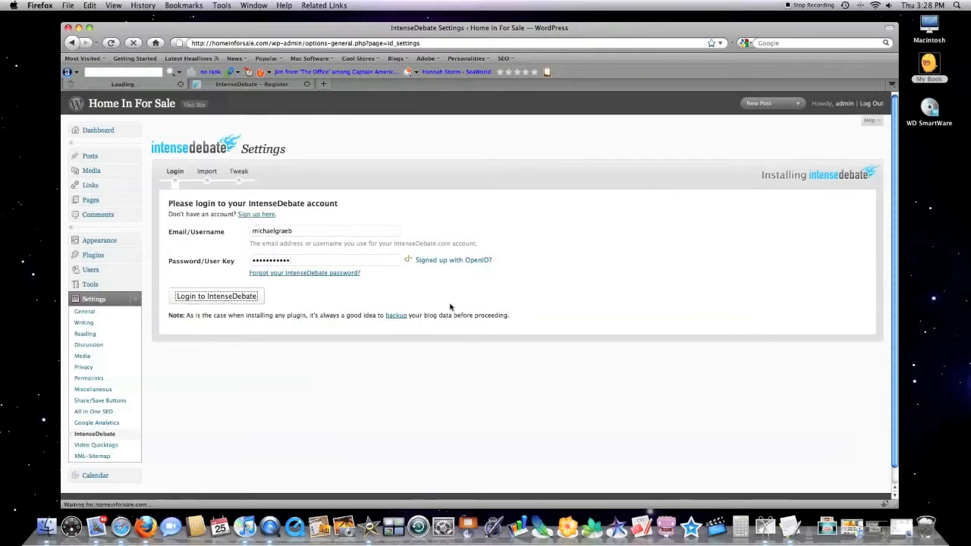
left_click(216, 296)
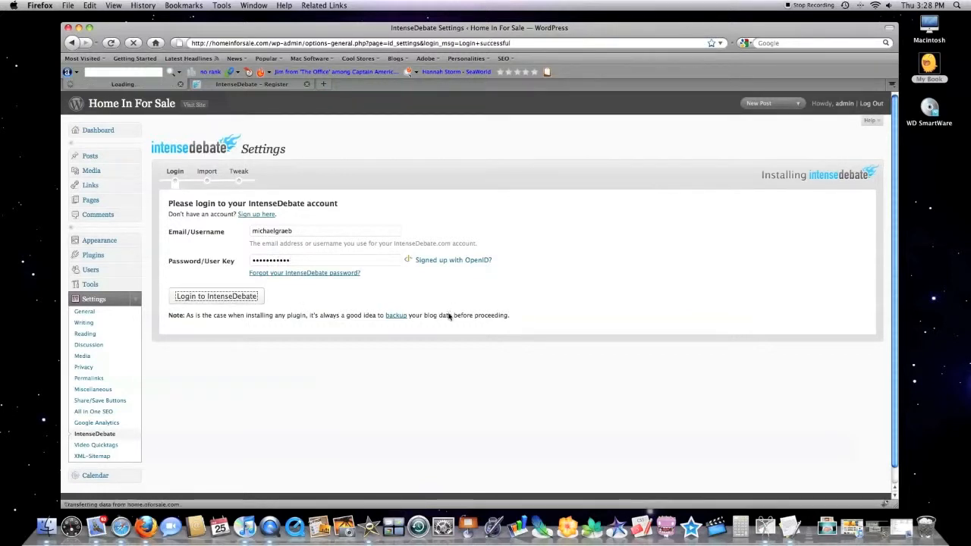
left_click(217, 296)
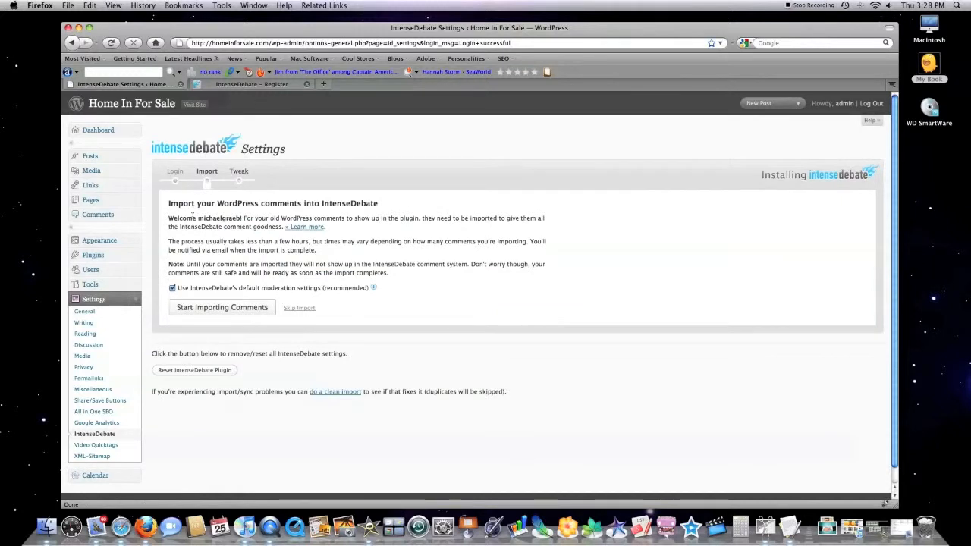
mouse_move(349, 239)
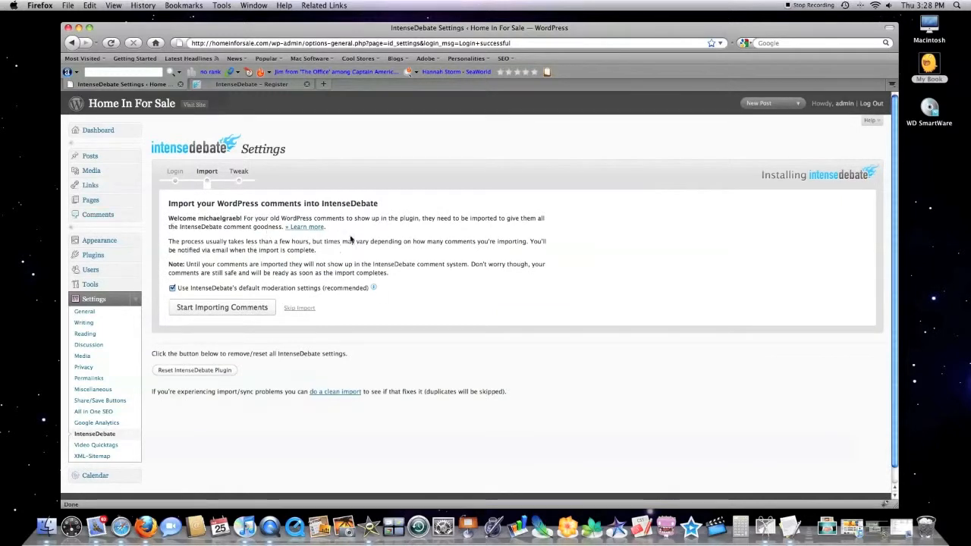
Start importing the blog's existing comments into IntenseDebate.
left_click(221, 307)
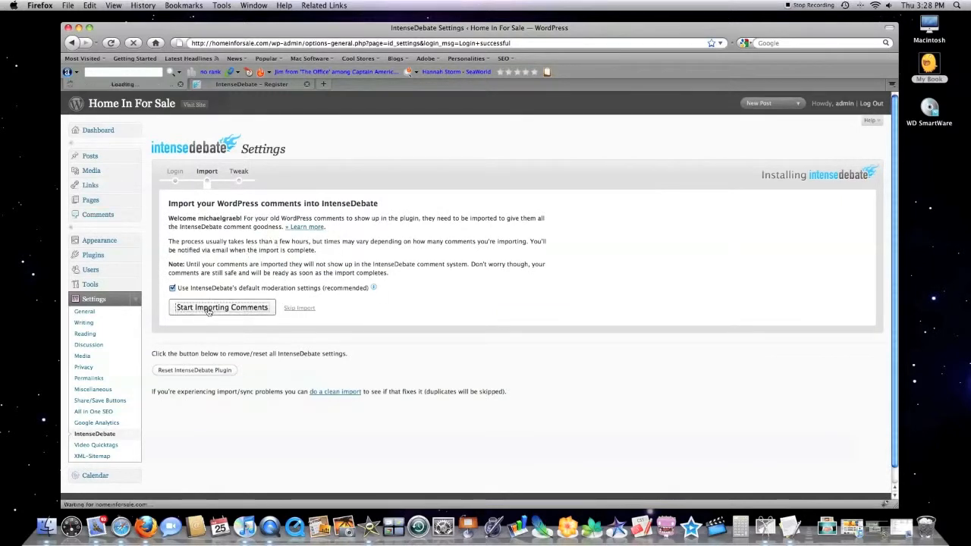
left_click(222, 307)
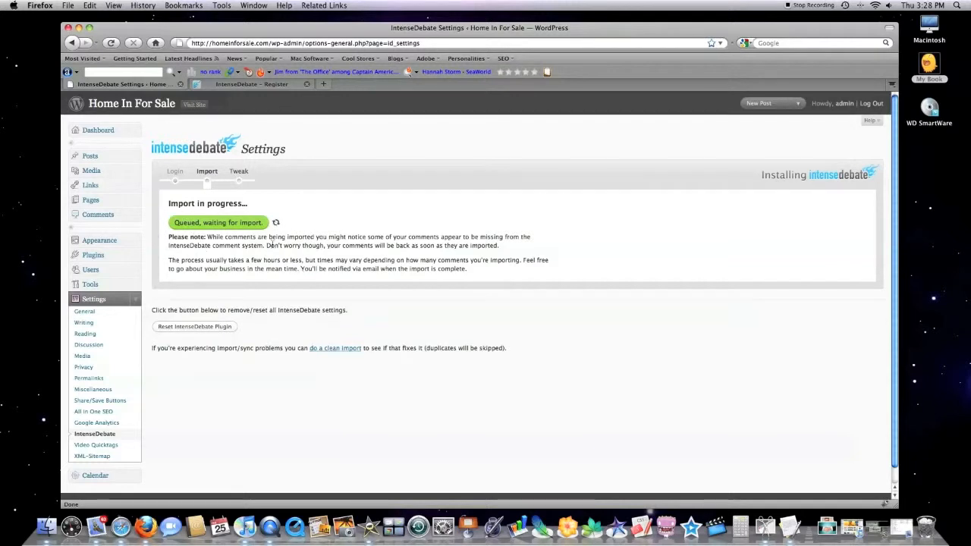
mouse_move(289, 276)
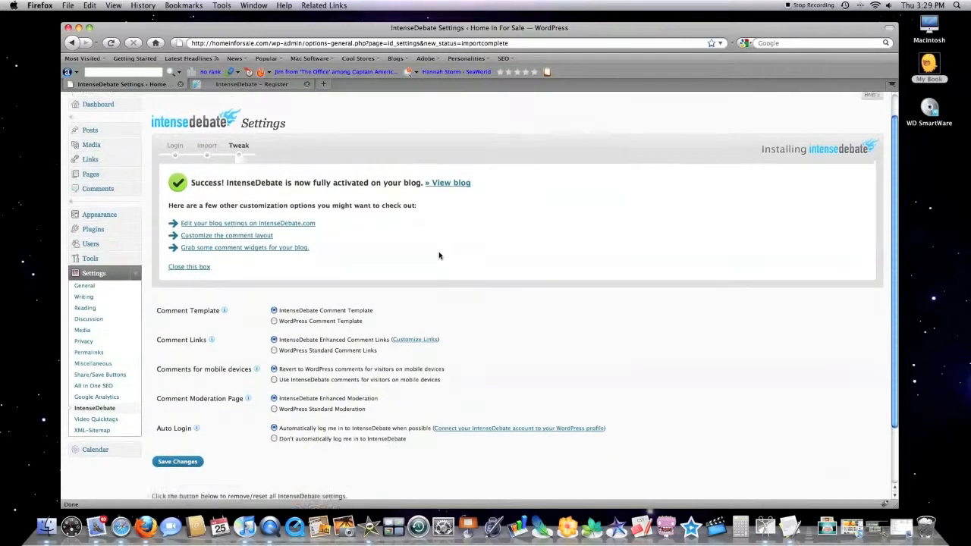
Save the IntenseDebate comment options at the bottom of the settings page.
scroll("down", 3)
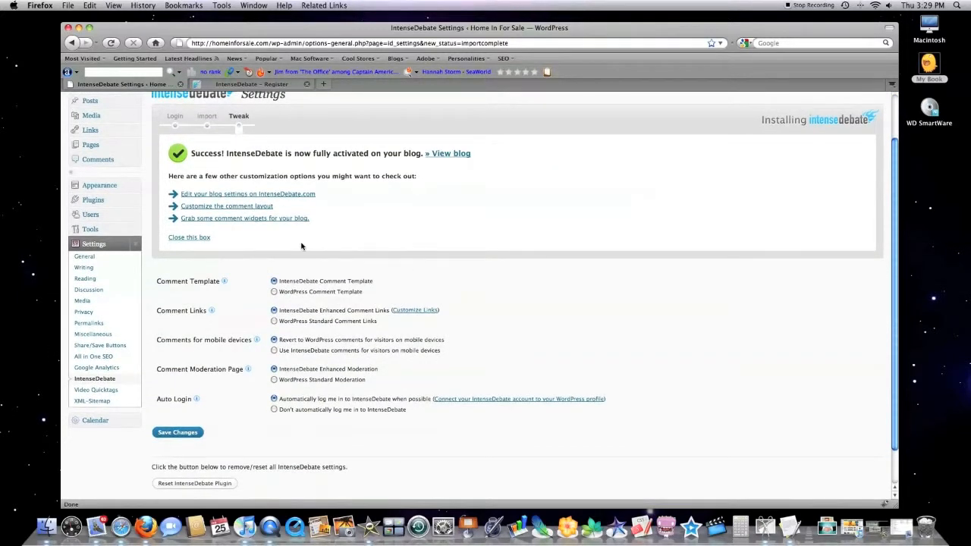
mouse_move(234, 288)
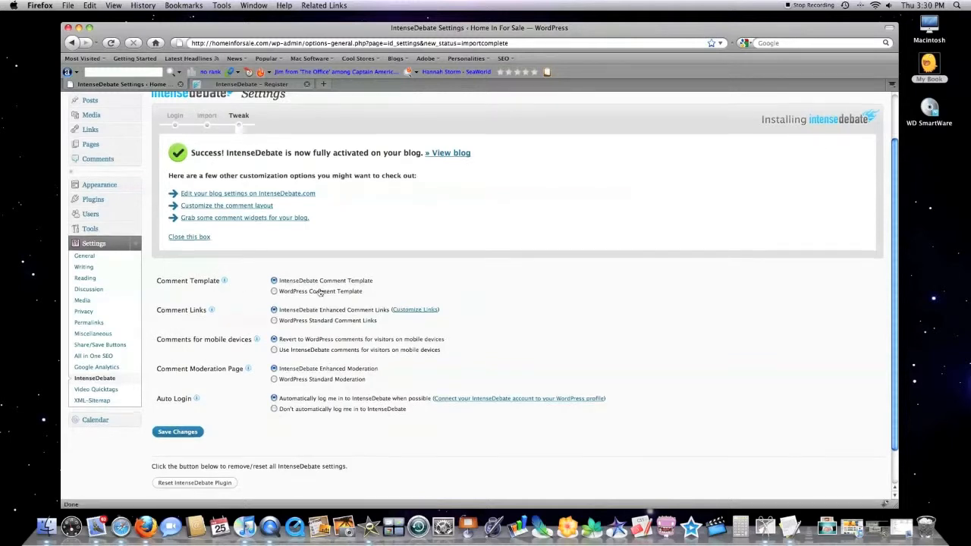
scroll("down", 3)
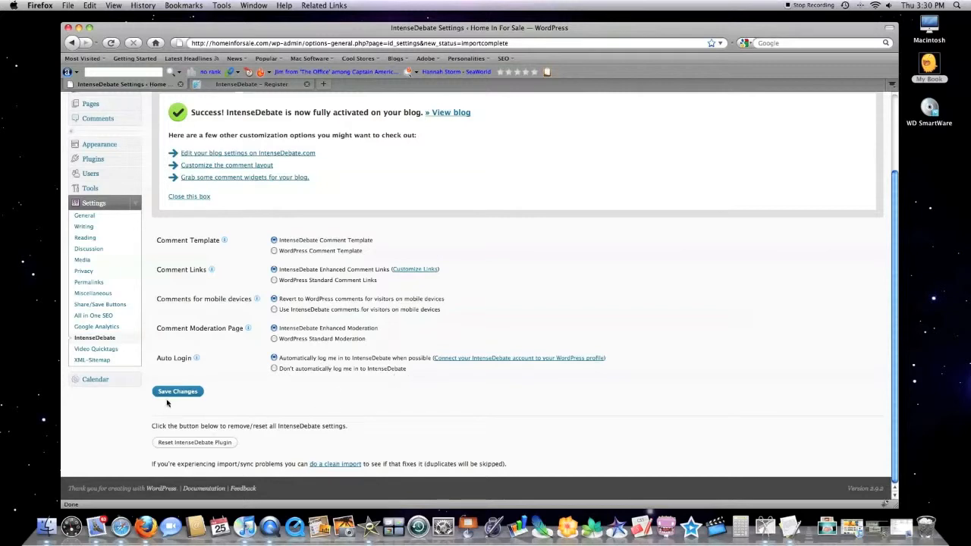
left_click(178, 390)
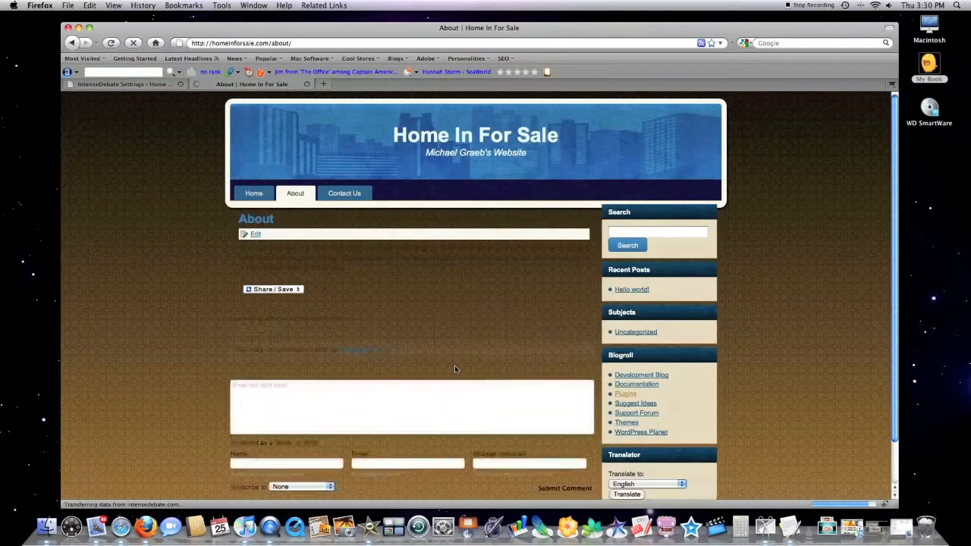
Scroll the Home In For Sale About page to view the IntenseDebate comment form.
scroll("down", 3)
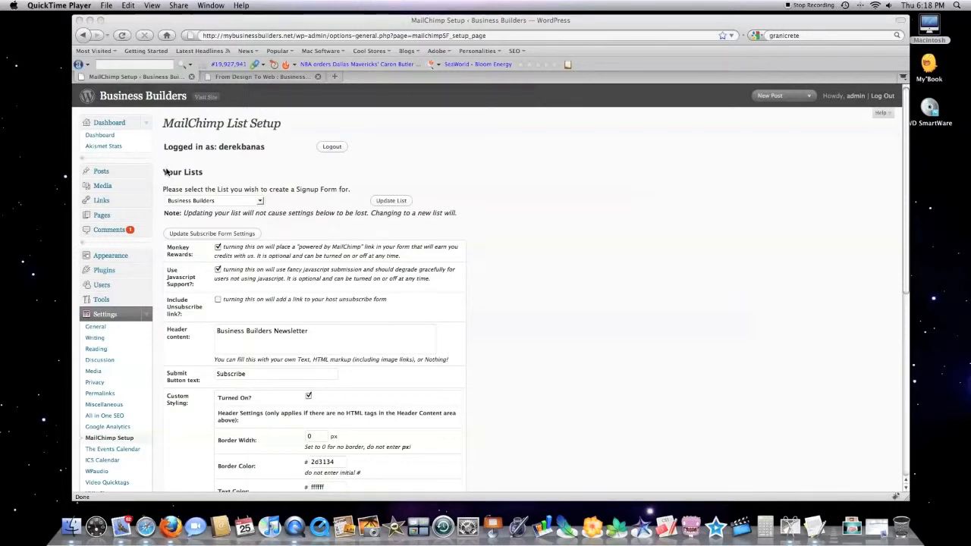
mouse_move(248, 164)
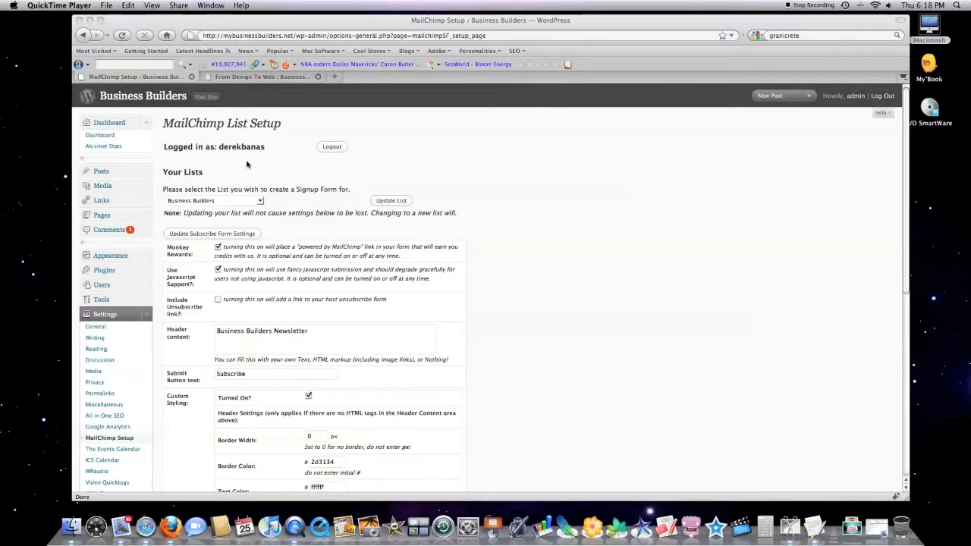
mouse_move(147, 350)
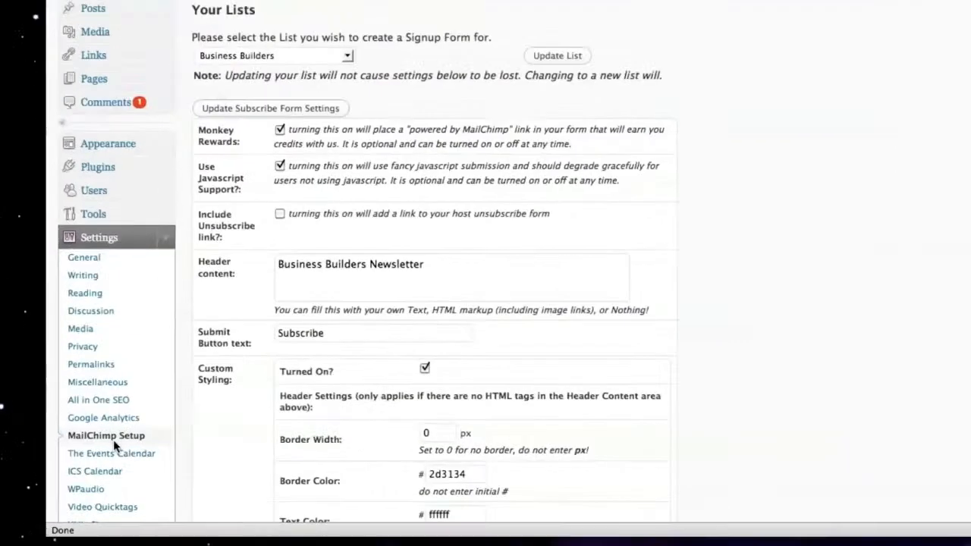
scroll("down", 3)
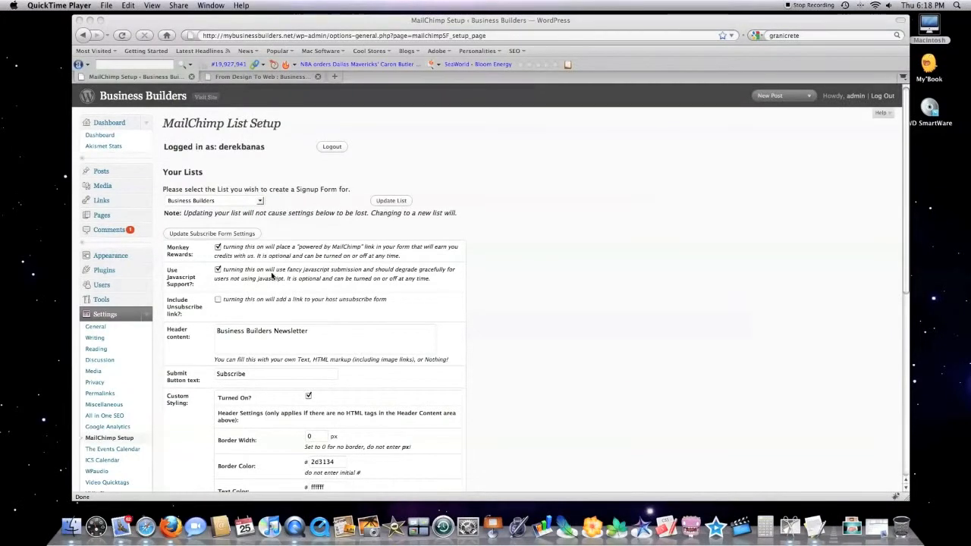
mouse_move(236, 150)
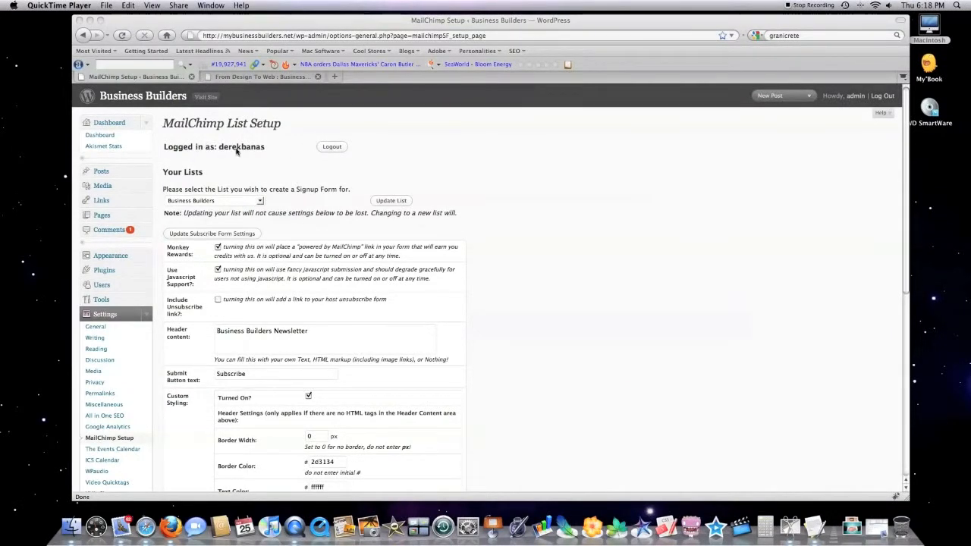
mouse_move(236, 185)
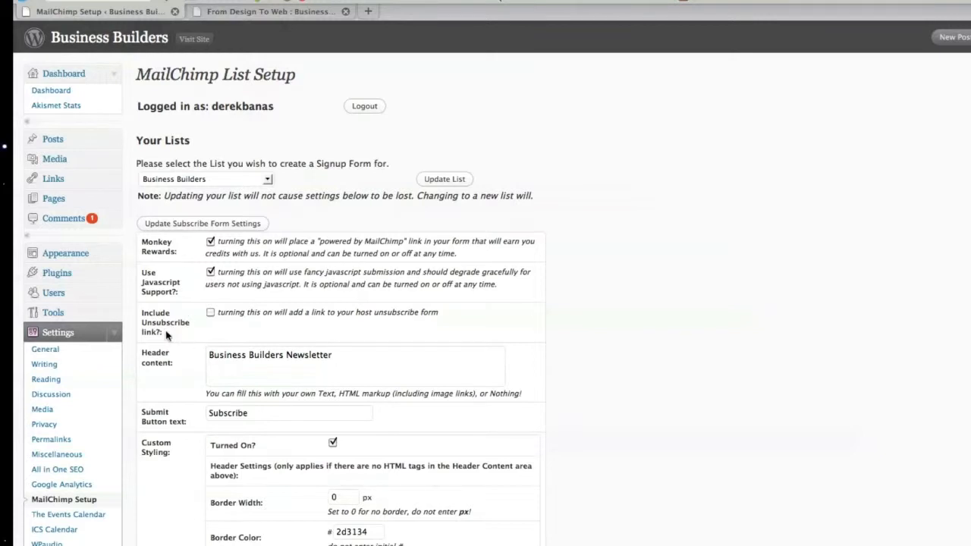
scroll("down", 3)
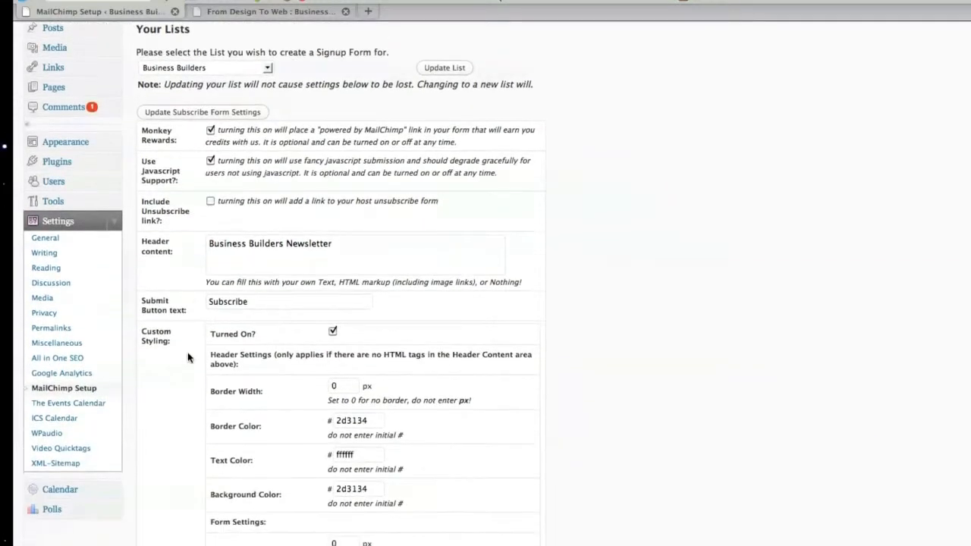
mouse_move(242, 254)
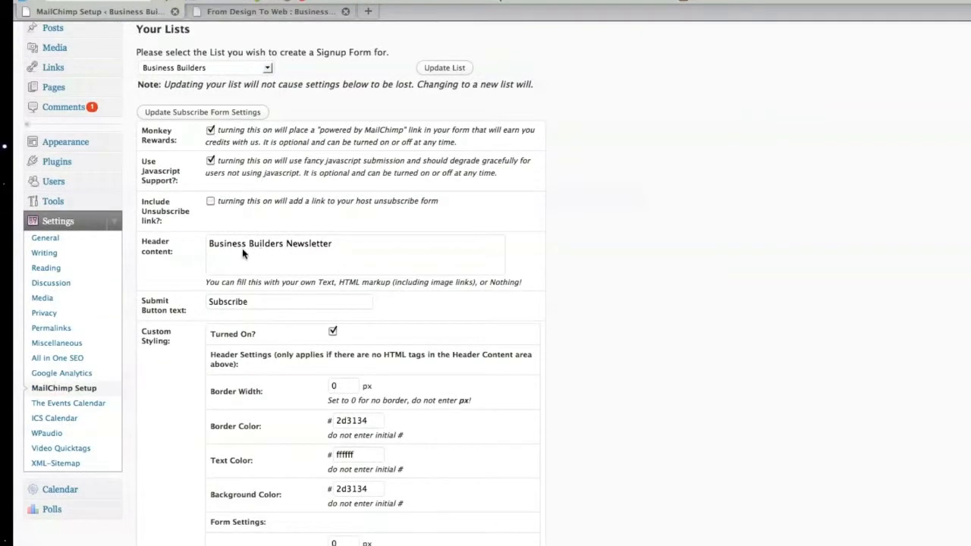
mouse_move(241, 251)
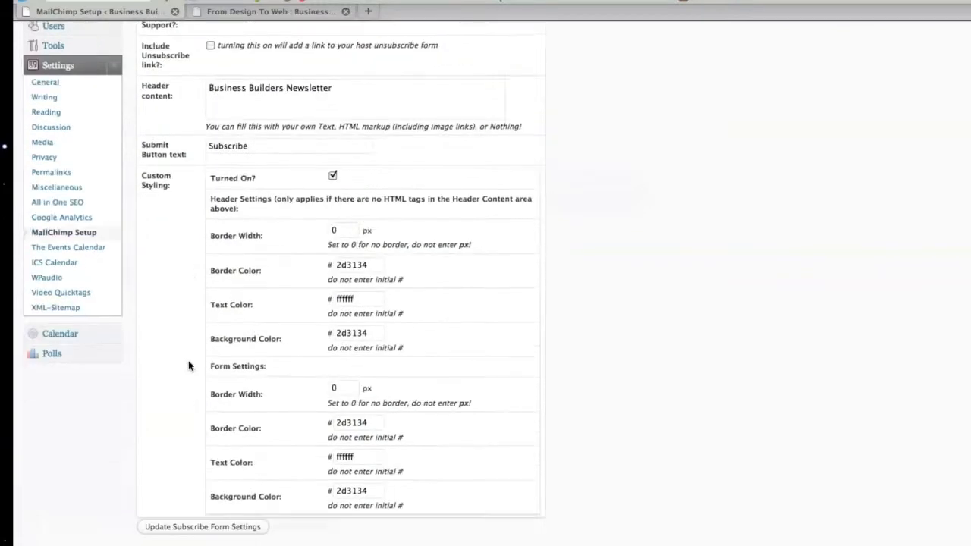
Review Merge Variables, then find the Subscribe form in the New Think Tank sidebar.
scroll("down", 3)
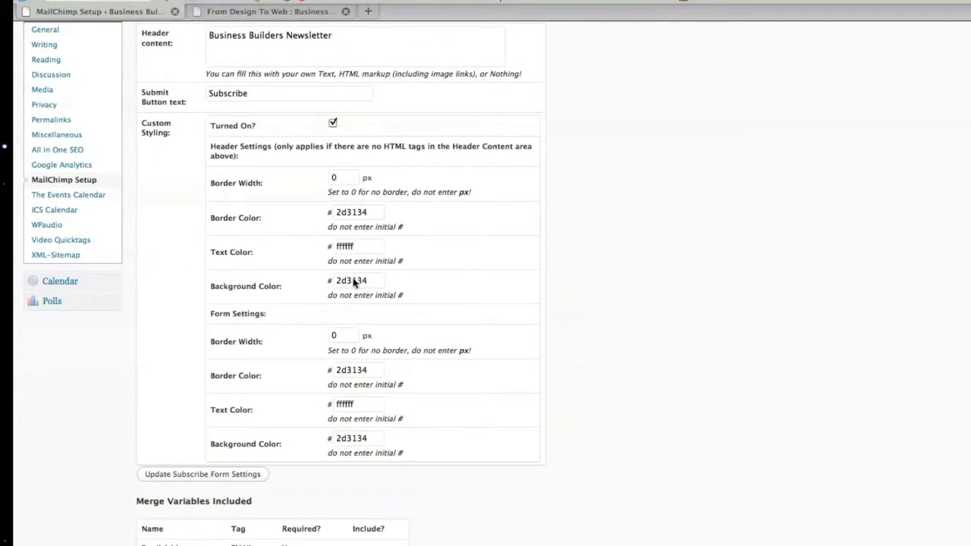
mouse_move(266, 155)
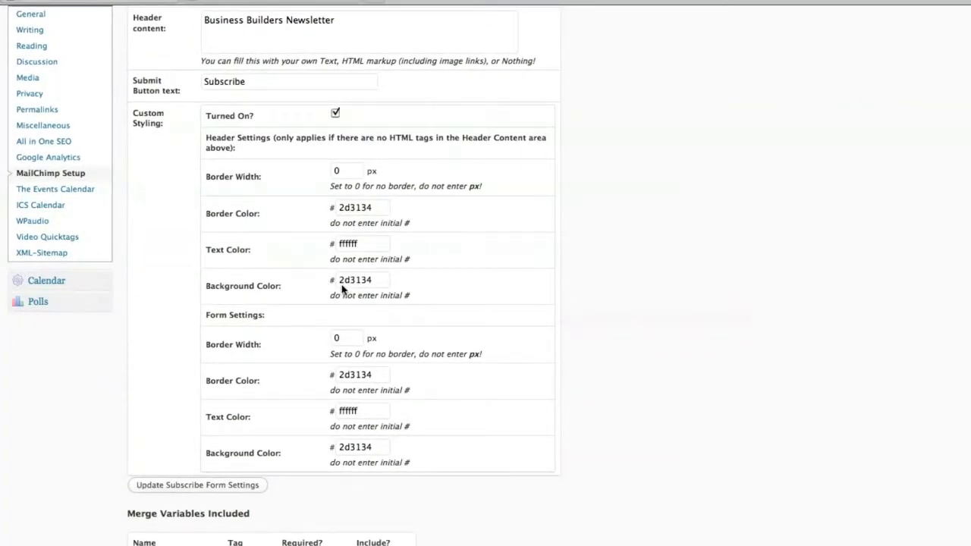
mouse_move(329, 291)
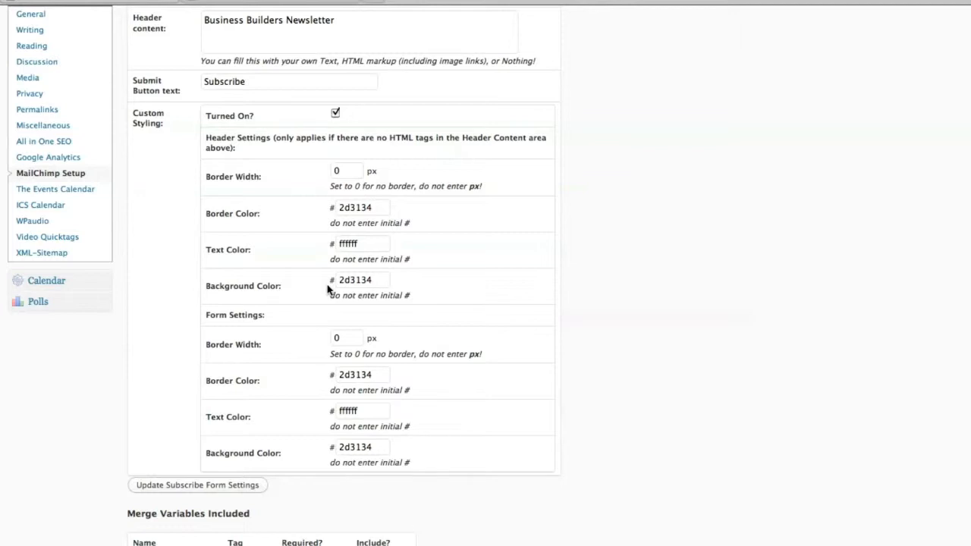
mouse_move(356, 286)
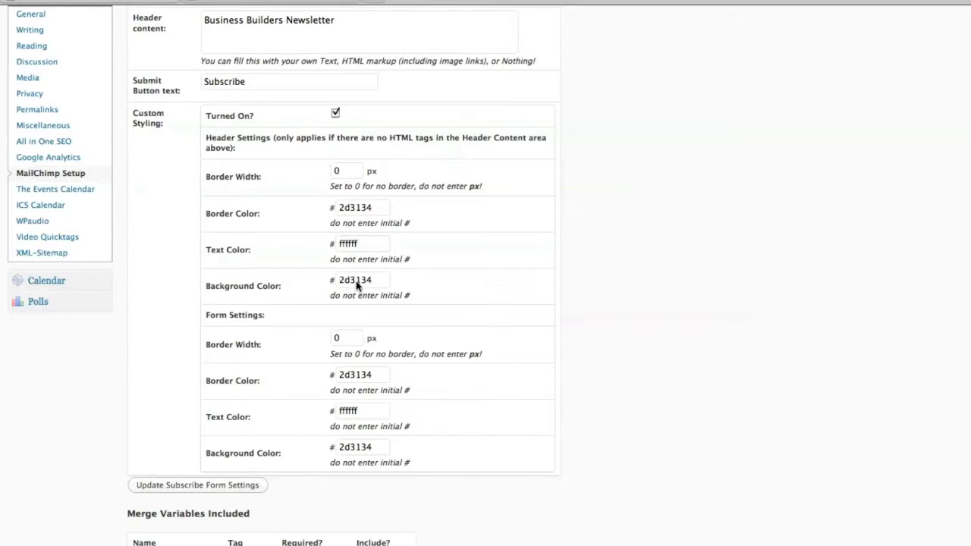
mouse_move(393, 287)
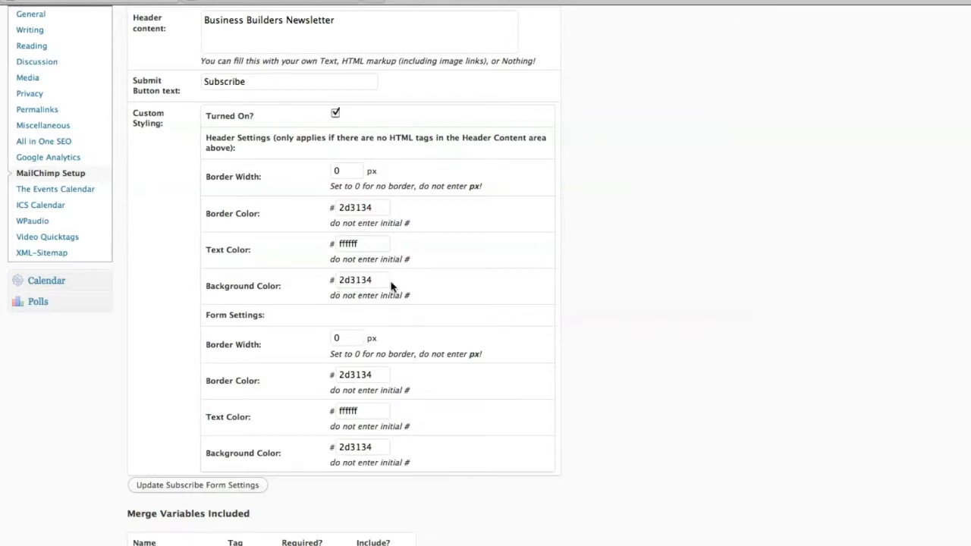
scroll("down", 3)
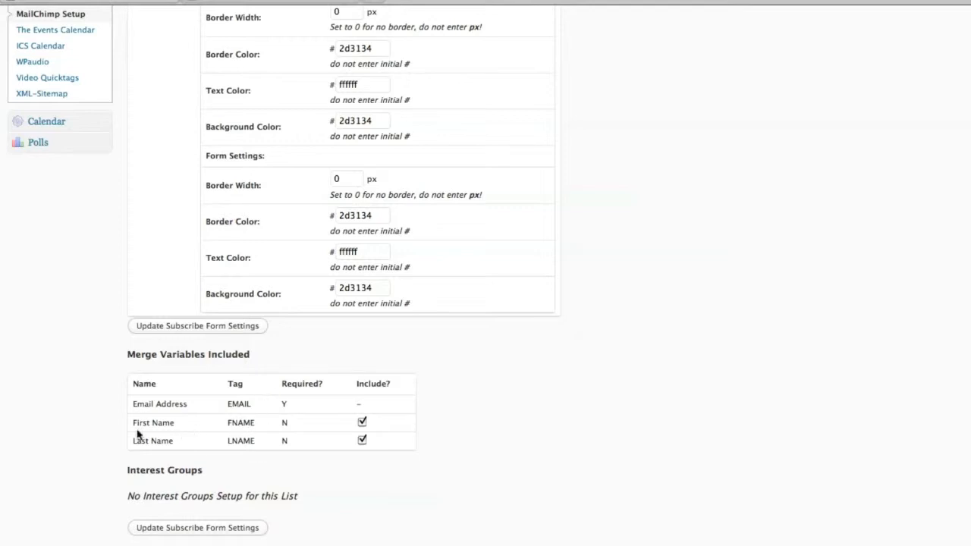
mouse_move(216, 453)
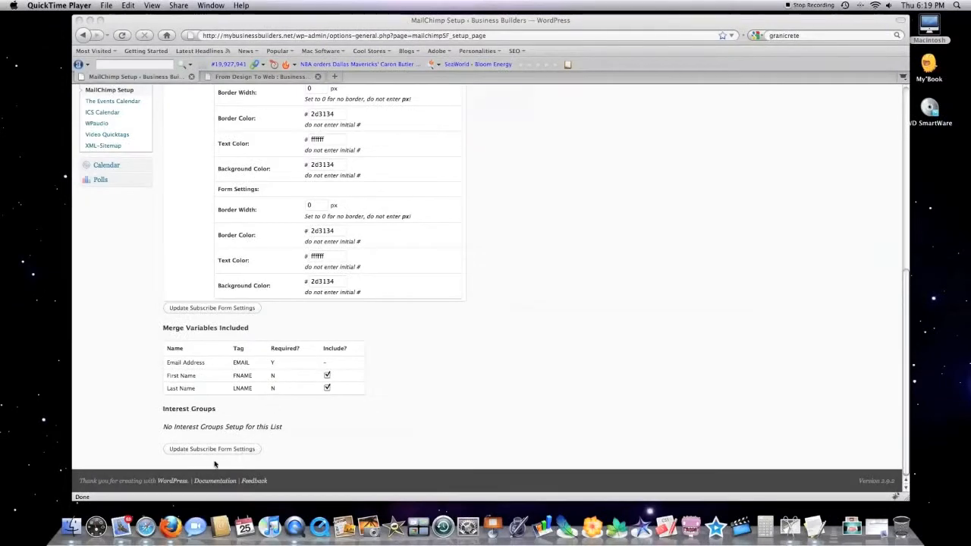
mouse_move(297, 452)
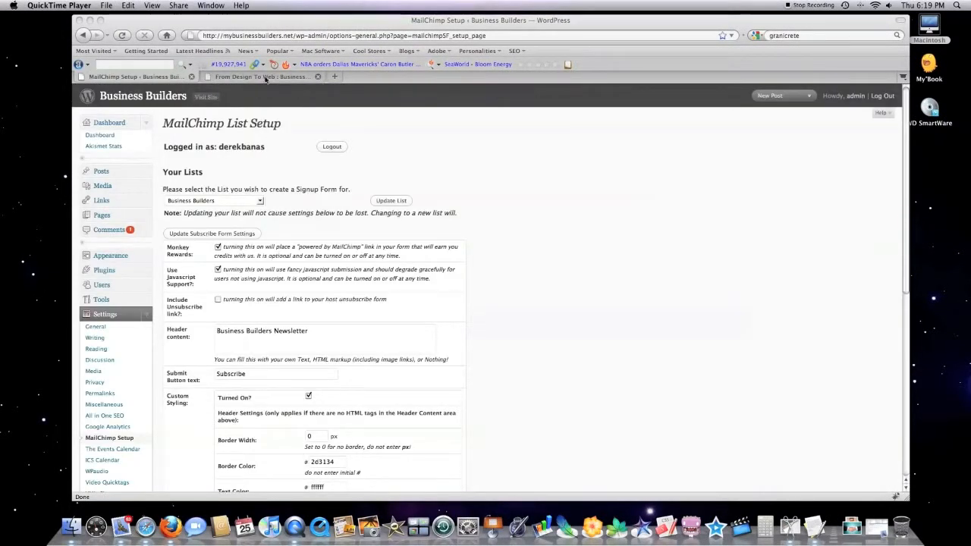
left_click(261, 76)
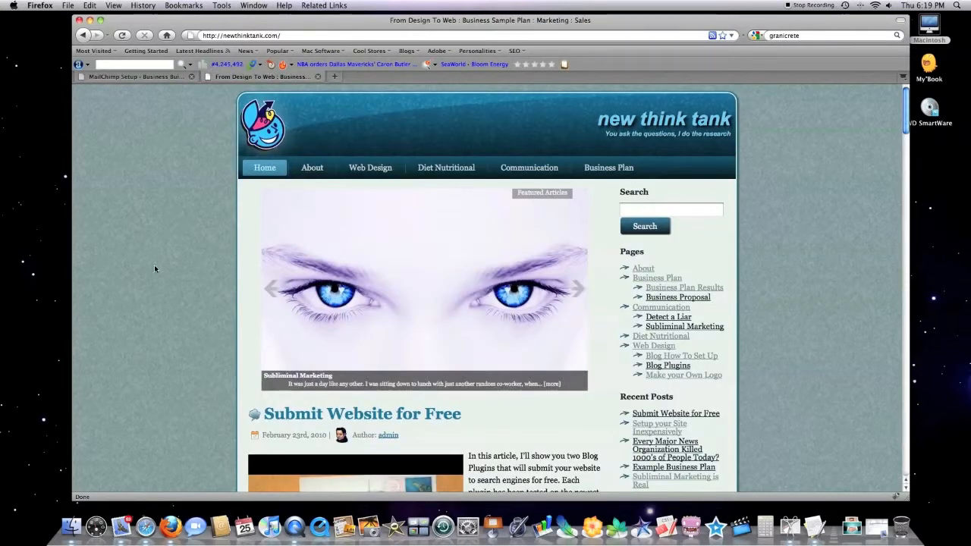
scroll("down", 3)
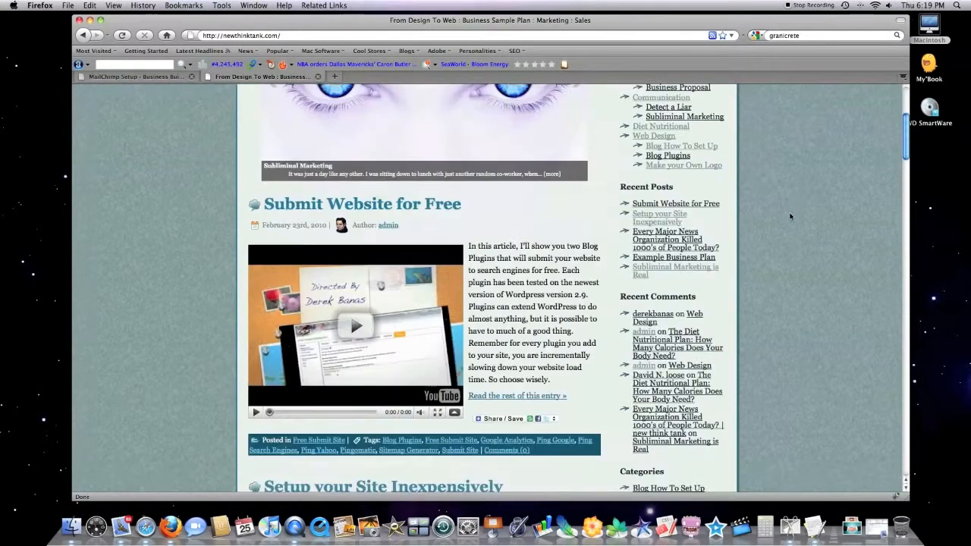
scroll("down", 3)
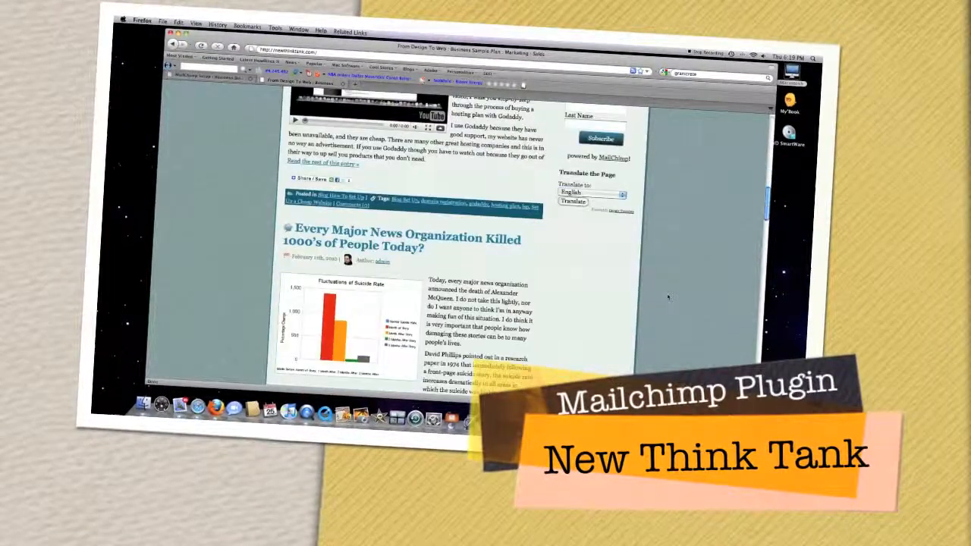
scroll("down", 3)
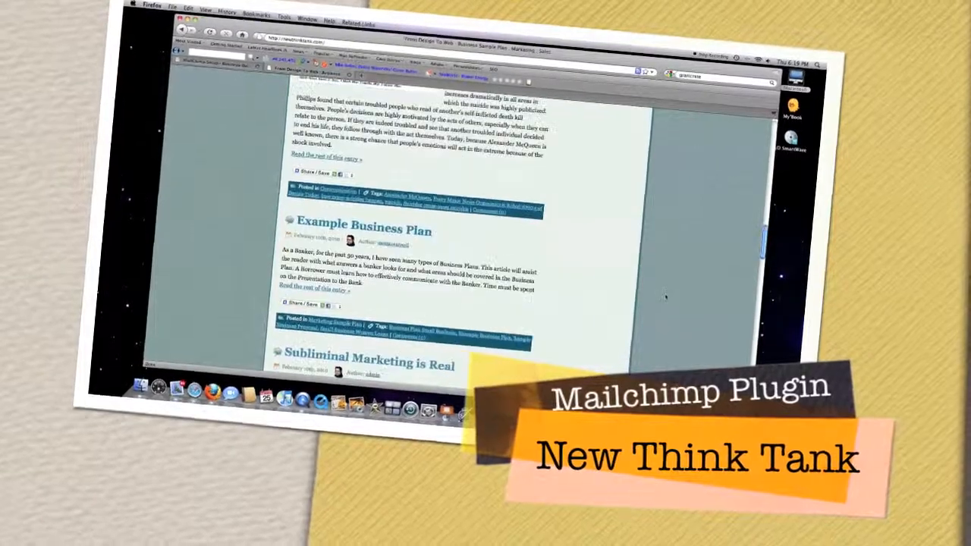